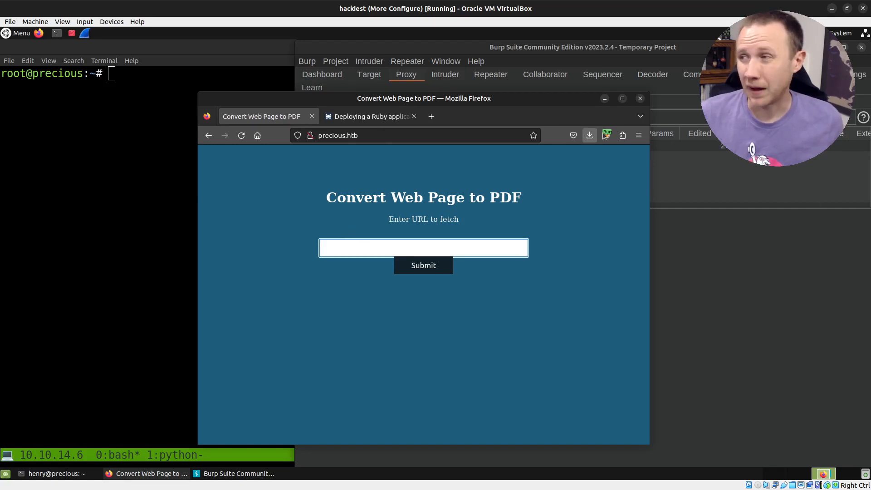
{"action": "mouse_move", "coordinate": [589, 135]}
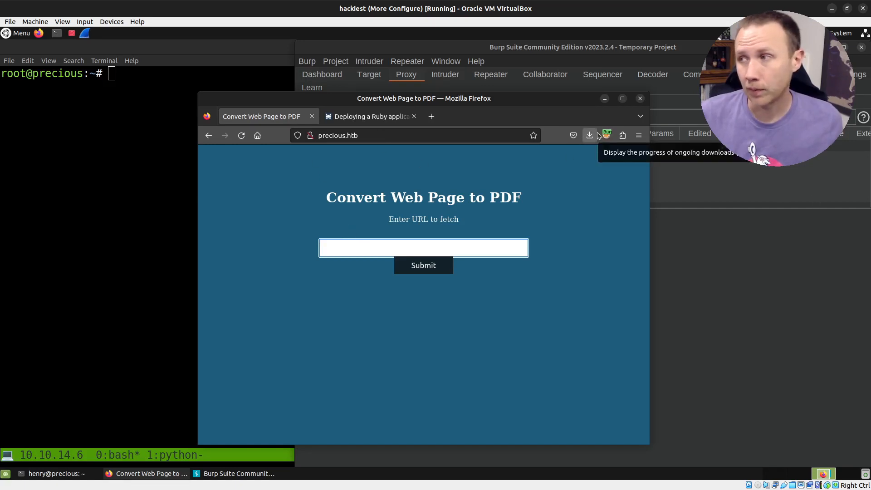
{"action": "mouse_move", "coordinate": [607, 136]}
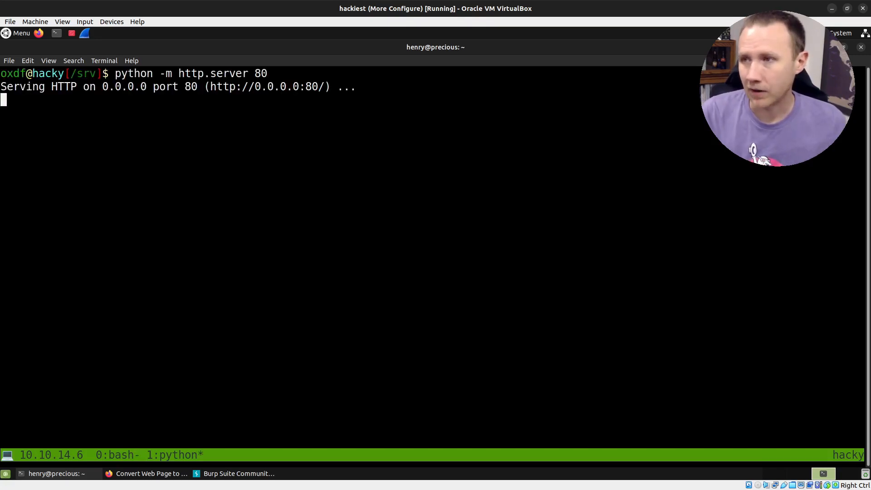
{"action": "mouse_move", "coordinate": [313, 235]}
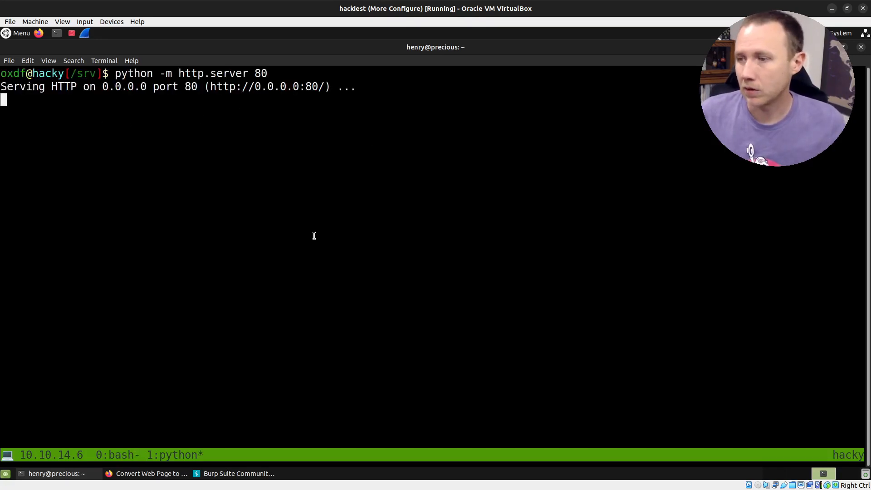
Step: Bring the Convert Web Page to PDF page in Firefox back in front of the terminal
{"action": "left_click", "coordinate": [238, 473]}
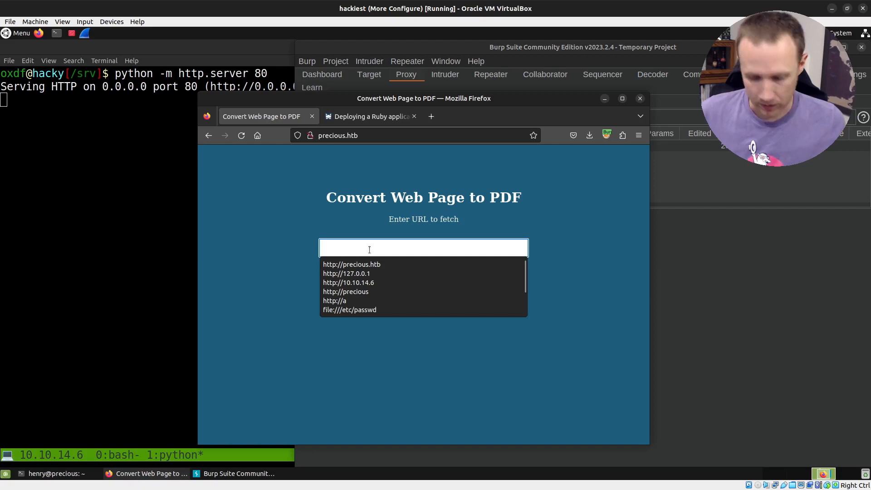
{"action": "type", "text": "http:/"}
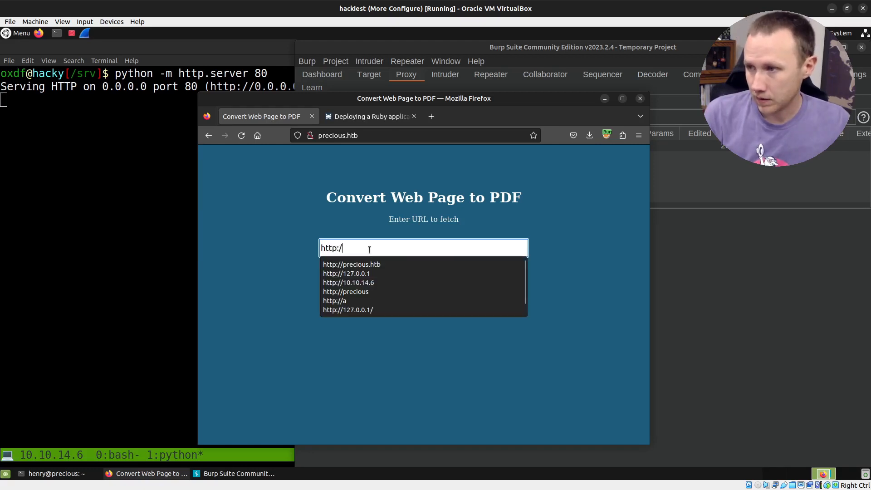
{"action": "type", "text": "10.10.14.6"}
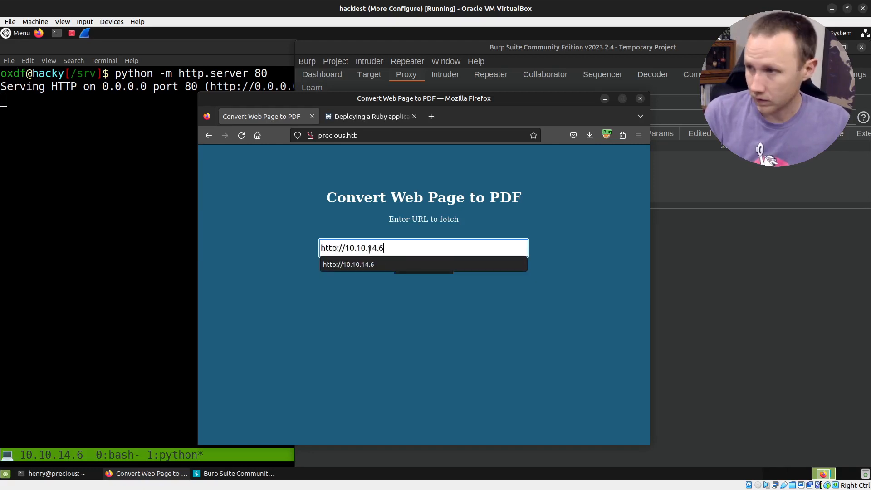
{"action": "key", "text": "Return"}
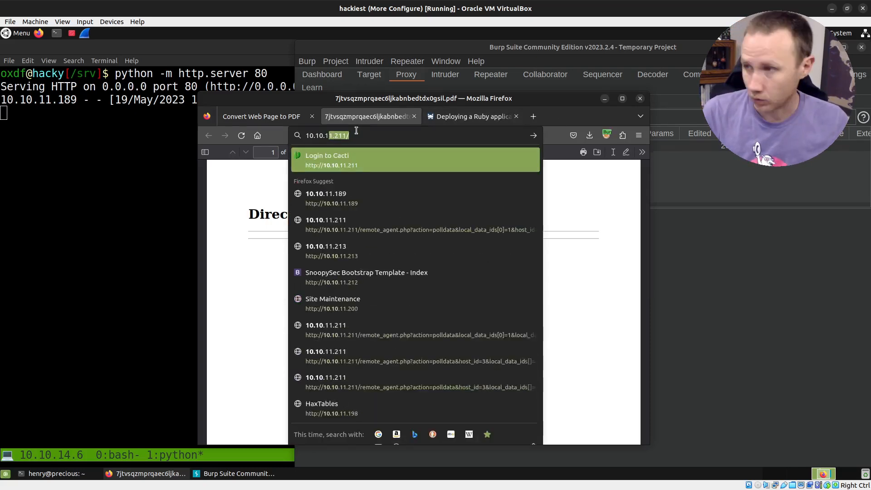
{"action": "key", "text": "Return"}
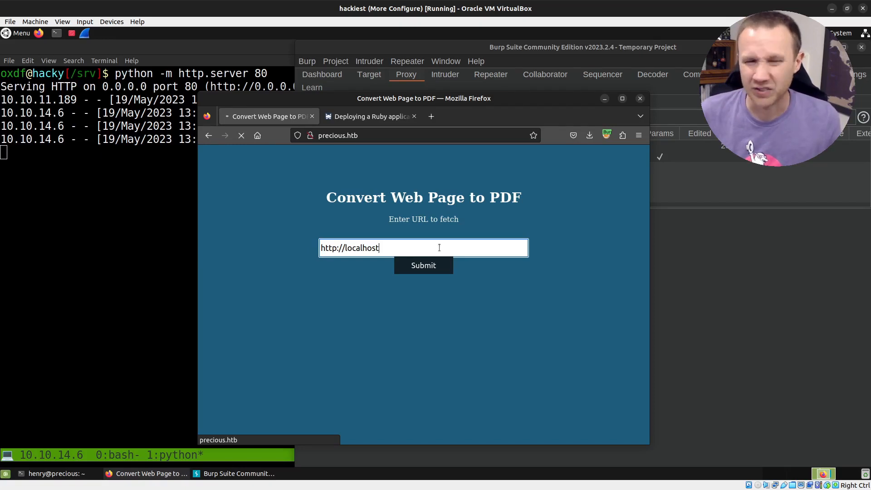
{"action": "left_click", "coordinate": [423, 265]}
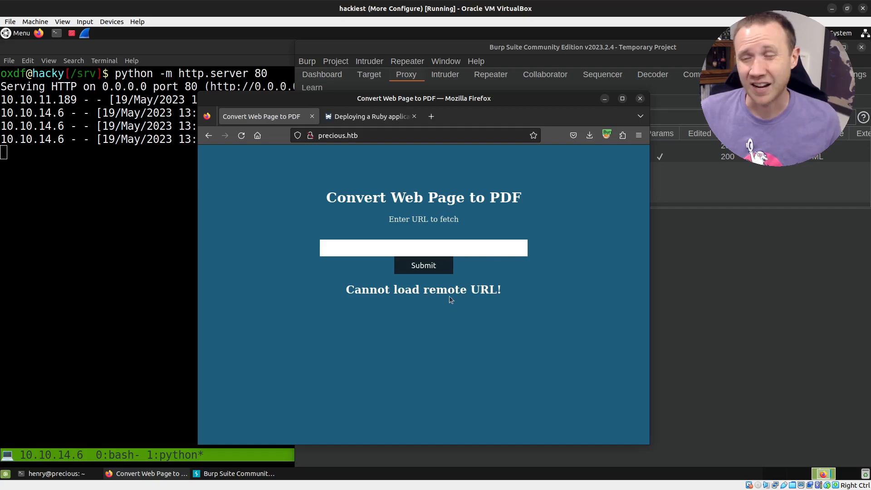
{"action": "left_click", "coordinate": [423, 248]}
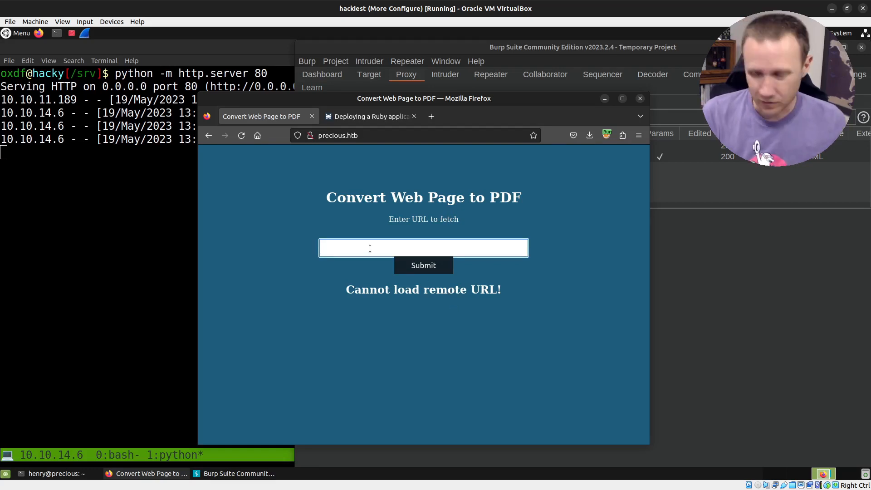
{"action": "type", "text": "file:///etc/passwd"}
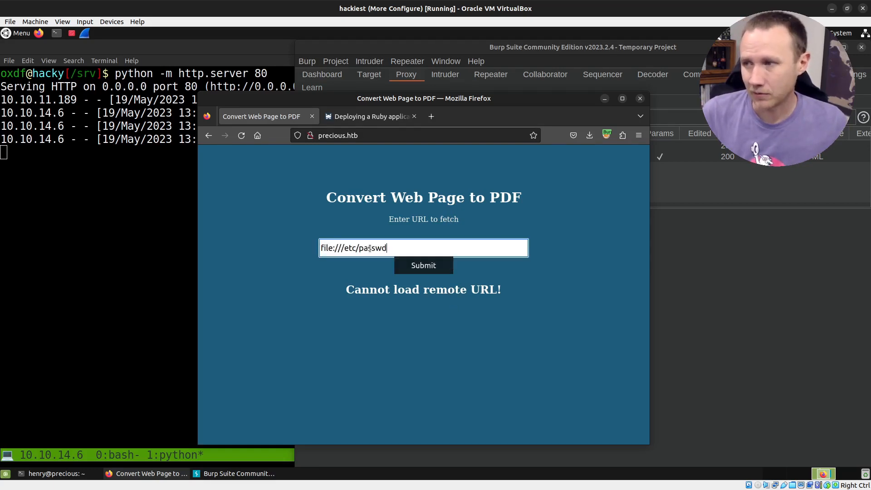
{"action": "left_click", "coordinate": [424, 264]}
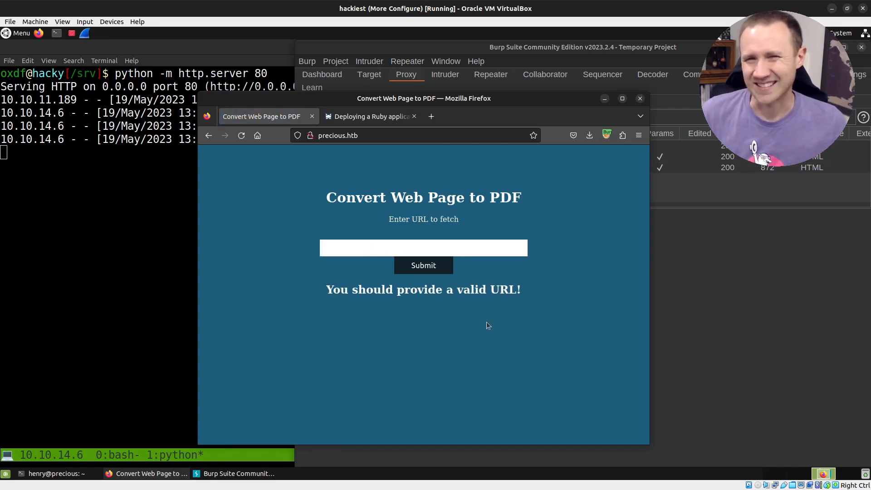
{"action": "mouse_move", "coordinate": [331, 302]}
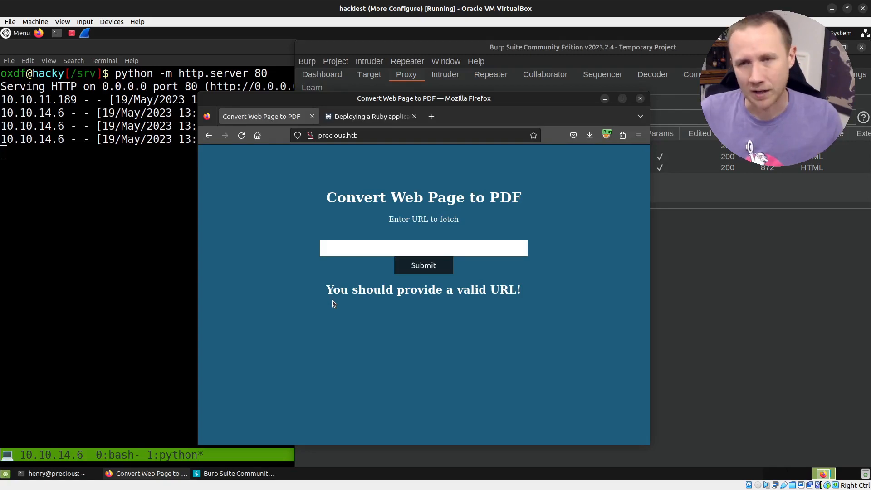
{"action": "mouse_move", "coordinate": [303, 282]}
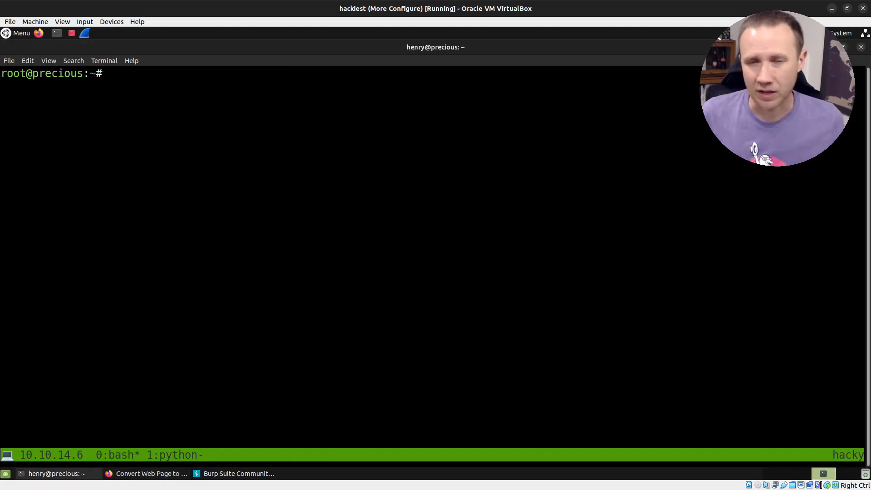
Step: Review the GET and two POST precious.htb requests in Burp history, then raise the root shell
{"action": "left_click", "coordinate": [233, 473]}
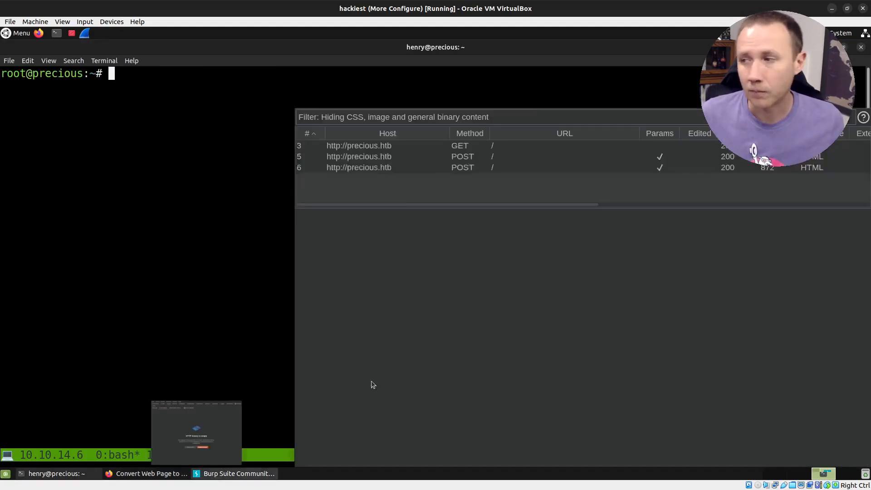
{"action": "left_click", "coordinate": [359, 145]}
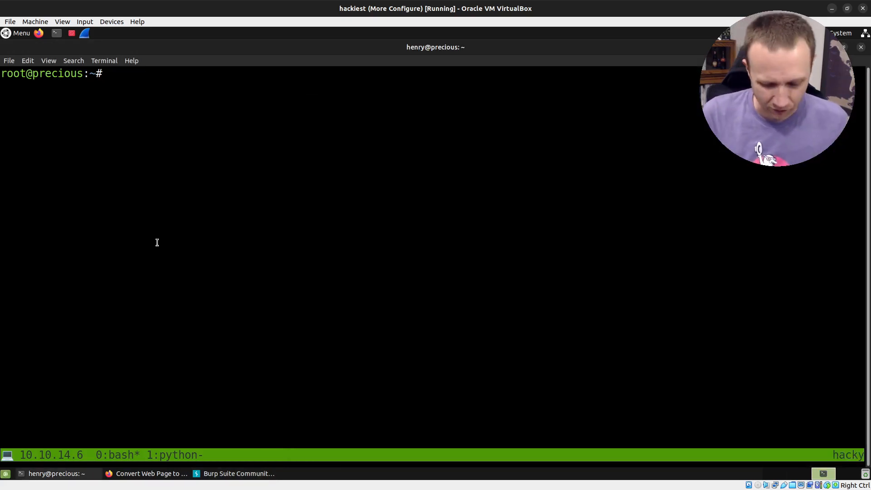
Step: Show the nginx service status with service nginx status and exit the pager
{"action": "type", "text": "service"}
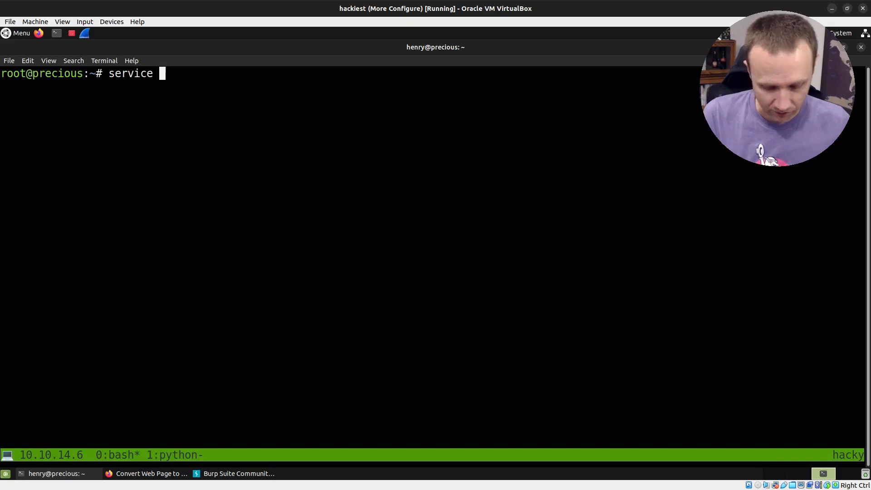
{"action": "type", "text": "nginx s"}
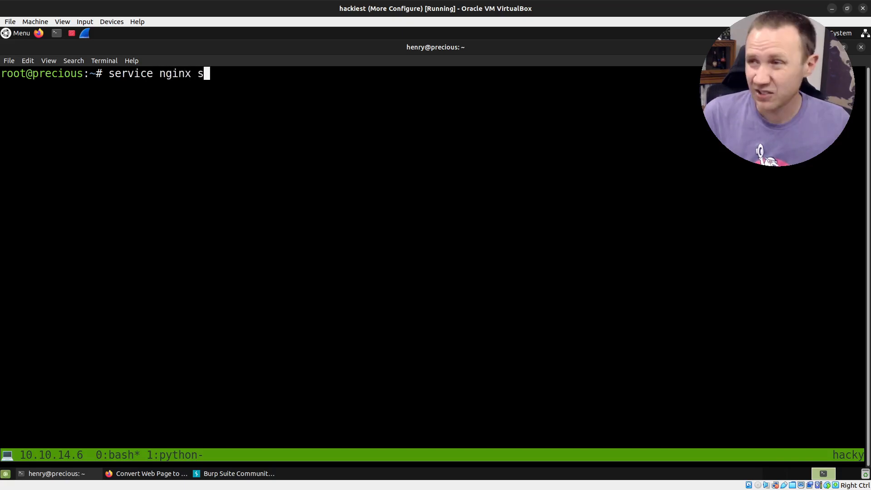
{"action": "key", "text": "Return"}
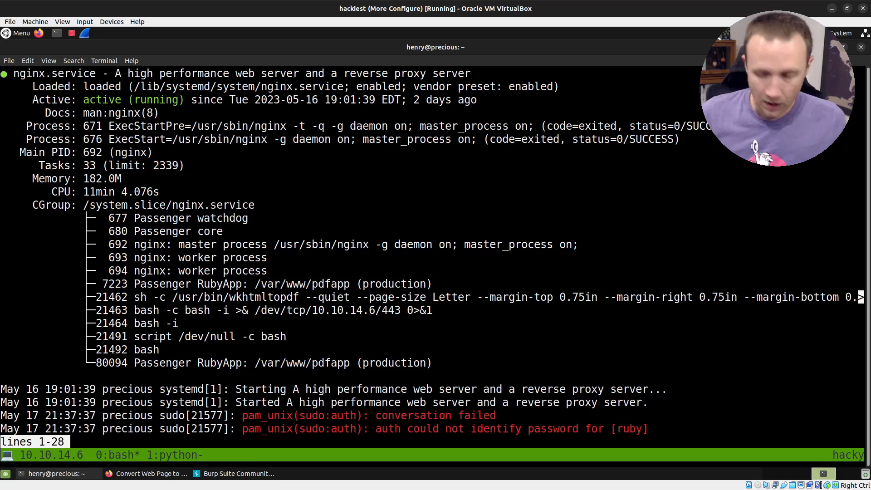
{"action": "key", "text": "q"}
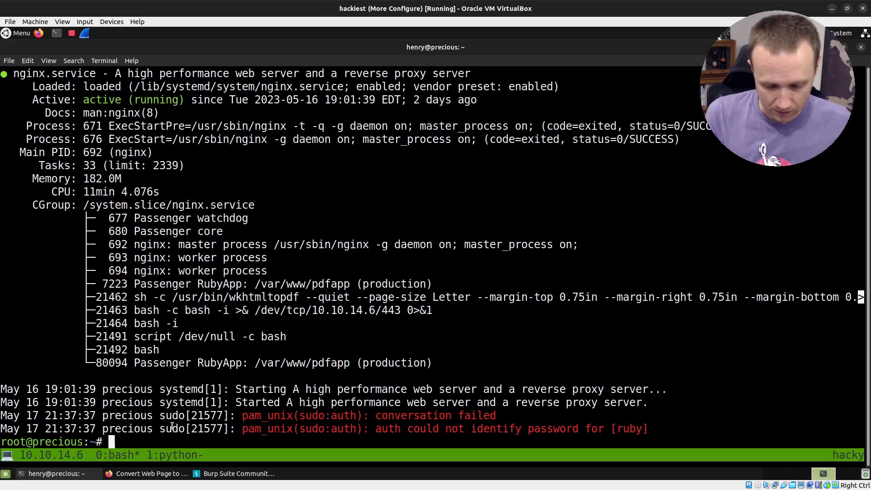
Step: Search /etc/systemd for nginx and print multi-user.target.wants/nginx.service
{"action": "type", "text": "cd /etc/"}
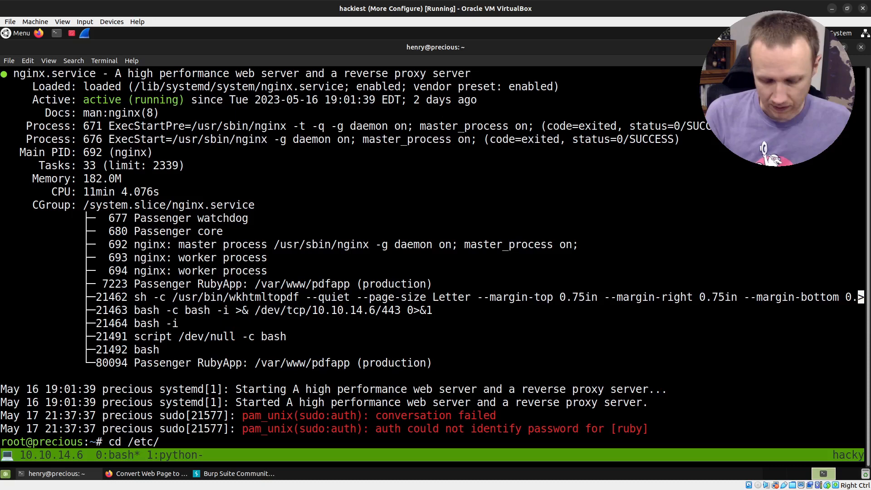
{"action": "type", "text": "systemd/"}
{"action": "type", "text": "grep -R"}
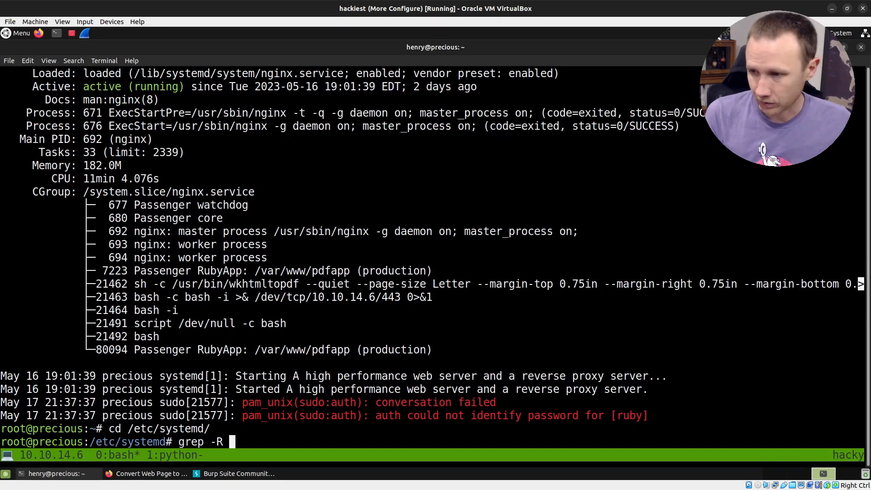
{"action": "type", "text": "nginx"}
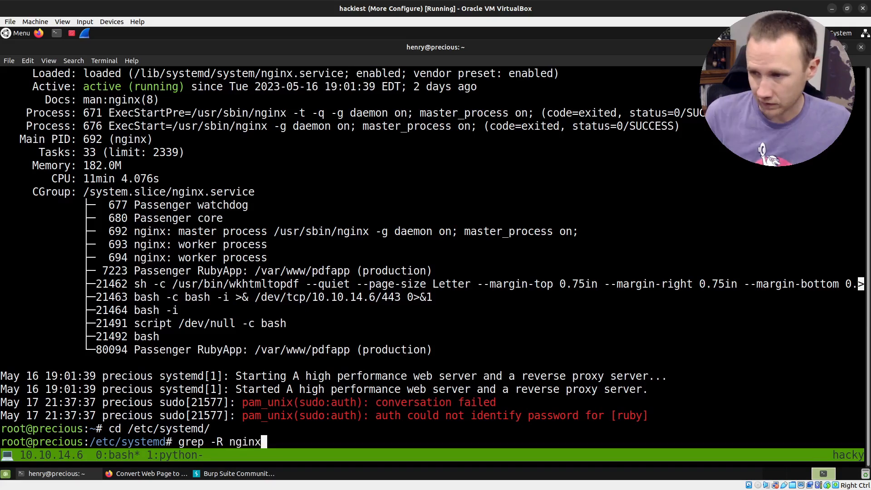
{"action": "type", "text": "i"}
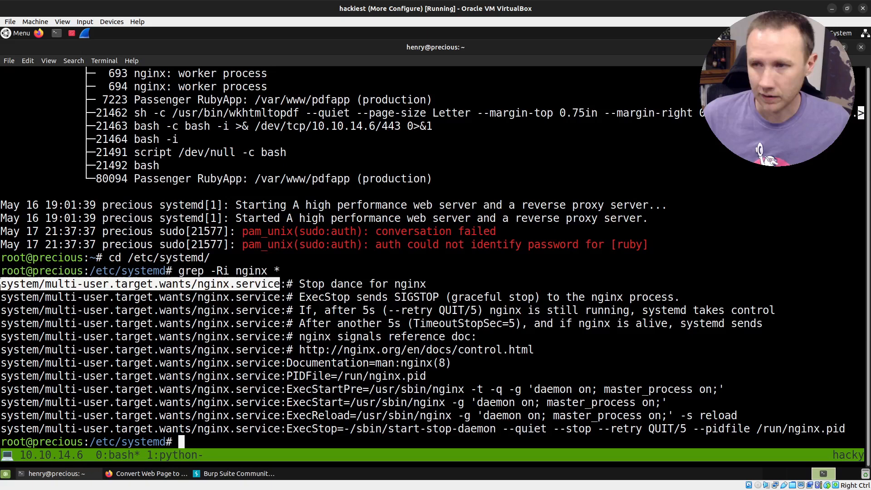
{"action": "type", "text": "cat system/multi-user.target.wants/nginx.service"}
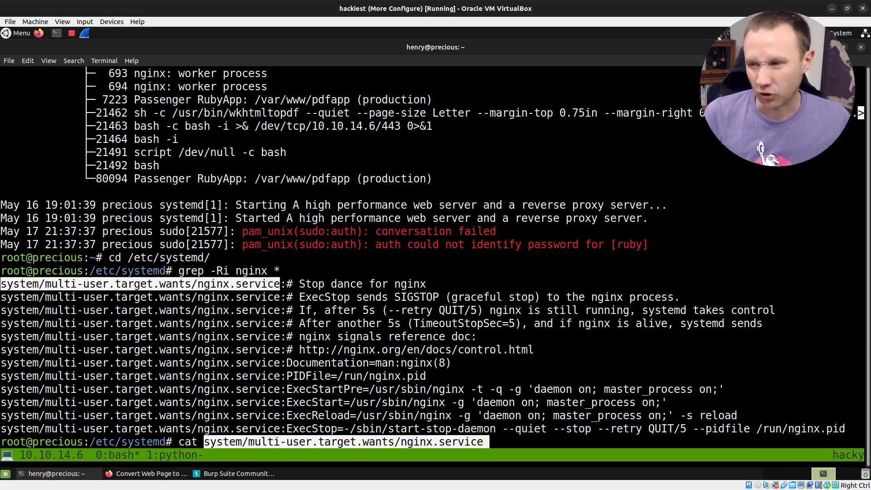
{"action": "key", "text": "Return"}
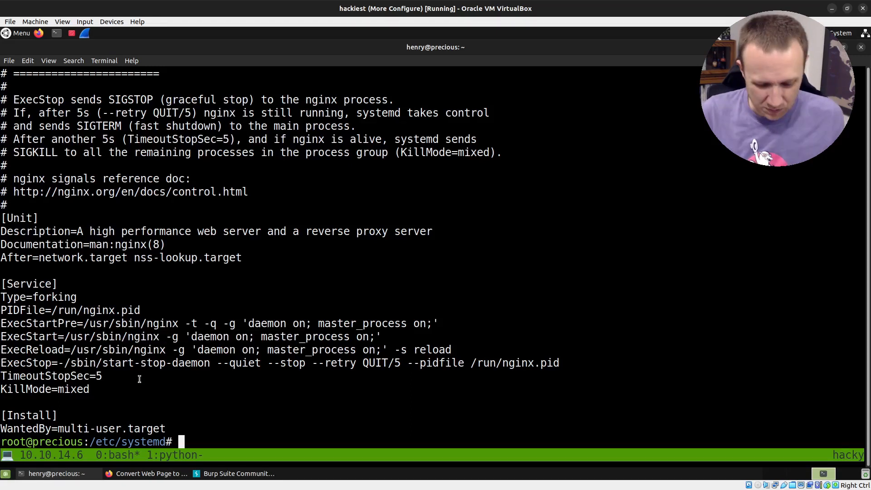
Step: Move into /etc/nginx/sites-enabled, list it, and print pdfapp.conf
{"action": "type", "text": "cd /etc/"}
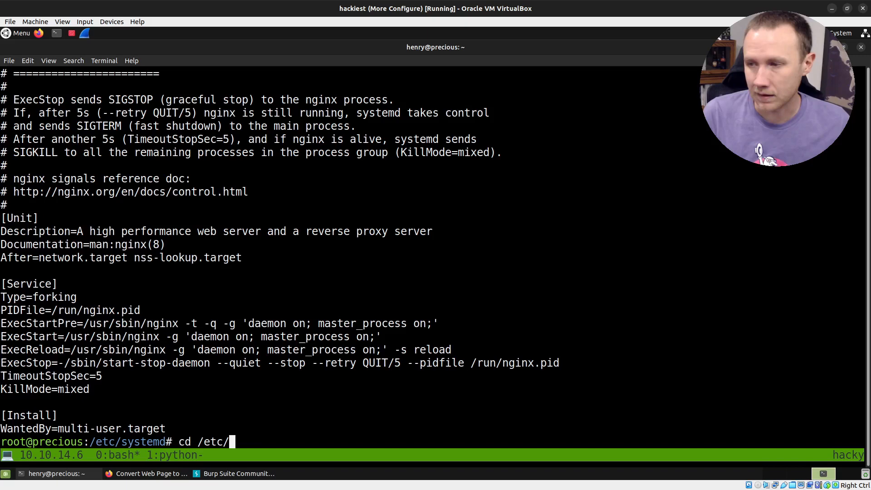
{"action": "key", "text": "Return"}
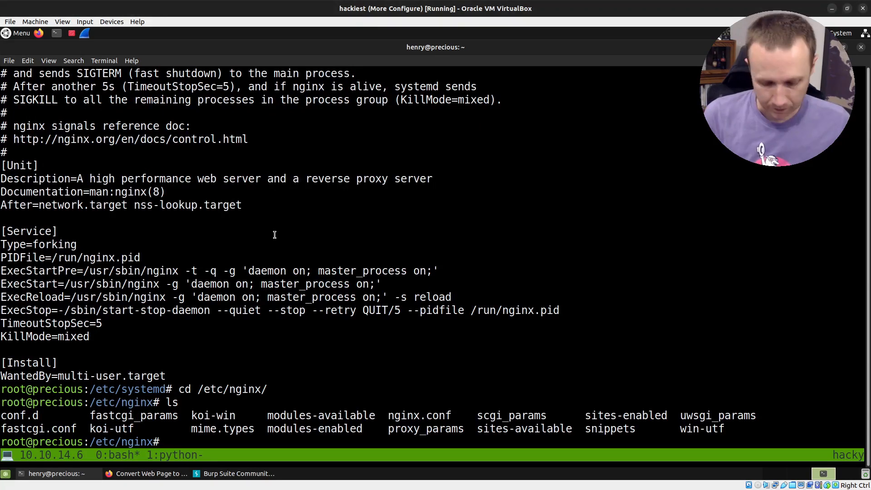
{"action": "type", "text": "cd sites-"}
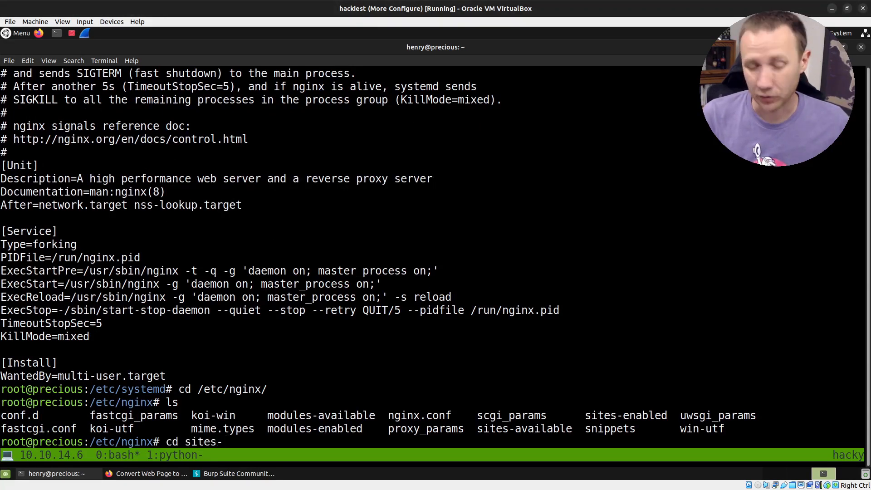
{"action": "key", "text": "Return"}
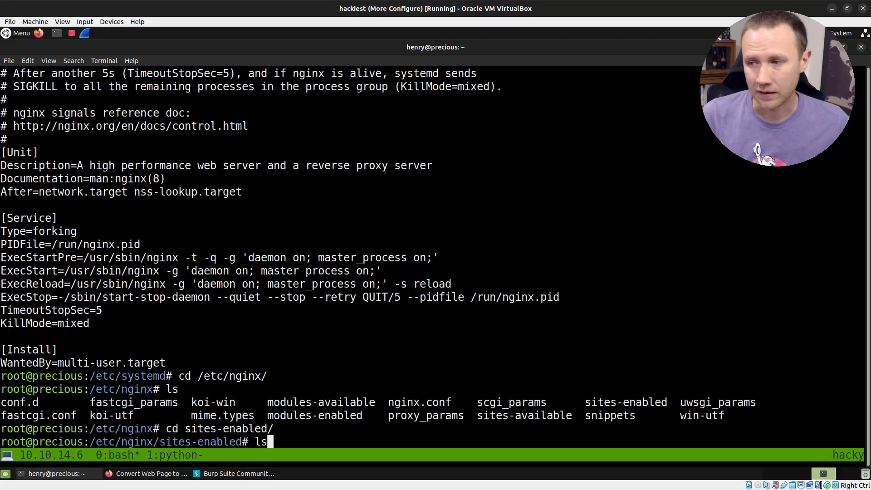
{"action": "key", "text": "Return"}
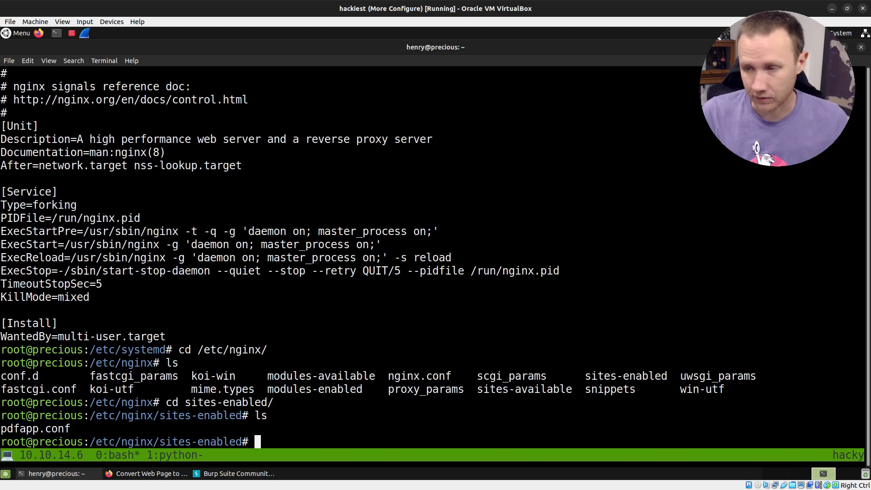
{"action": "type", "text": "cat pdfapp.conf"}
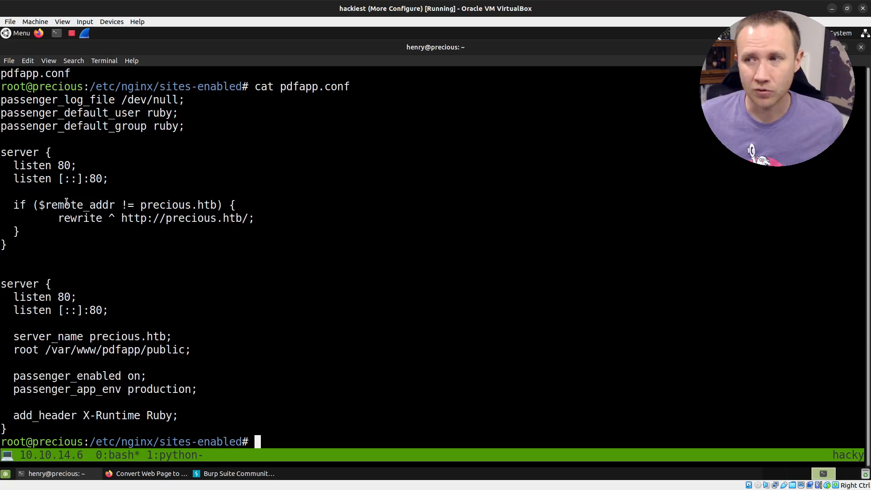
{"action": "mouse_move", "coordinate": [133, 198]}
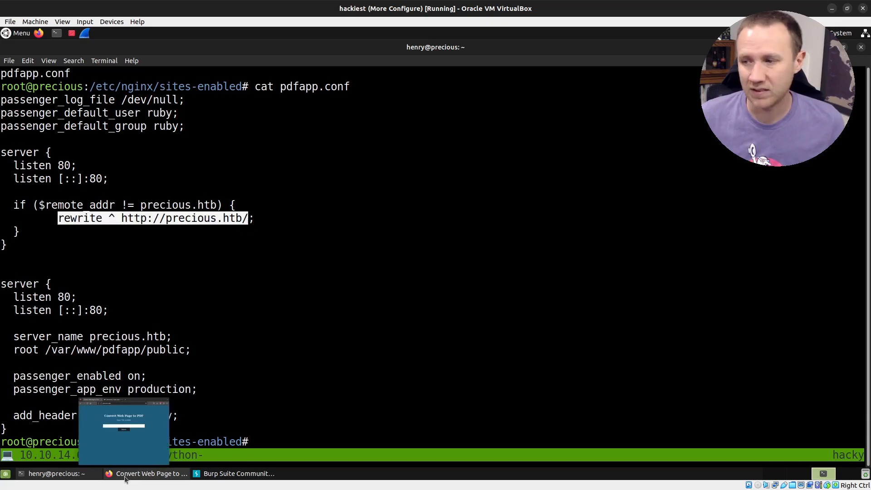
Step: Browse to 10.10.11.211 and inspect its captured 302 redirect to precious.htb in Burp
{"action": "left_click", "coordinate": [150, 473]}
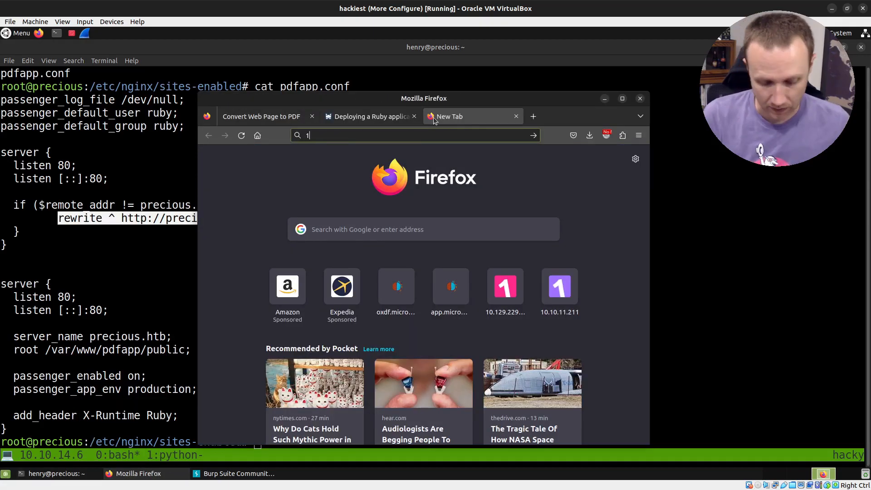
{"action": "type", "text": "10.10.11.211/"}
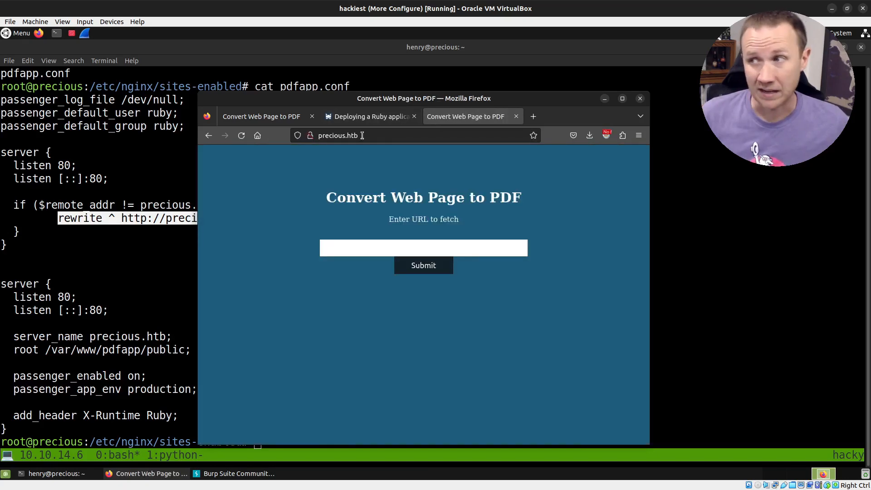
{"action": "left_click", "coordinate": [238, 473]}
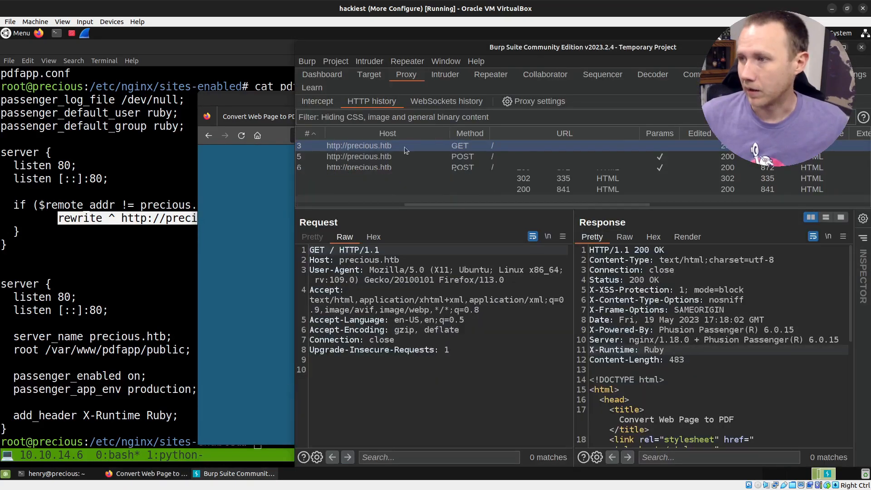
{"action": "left_click", "coordinate": [359, 178]}
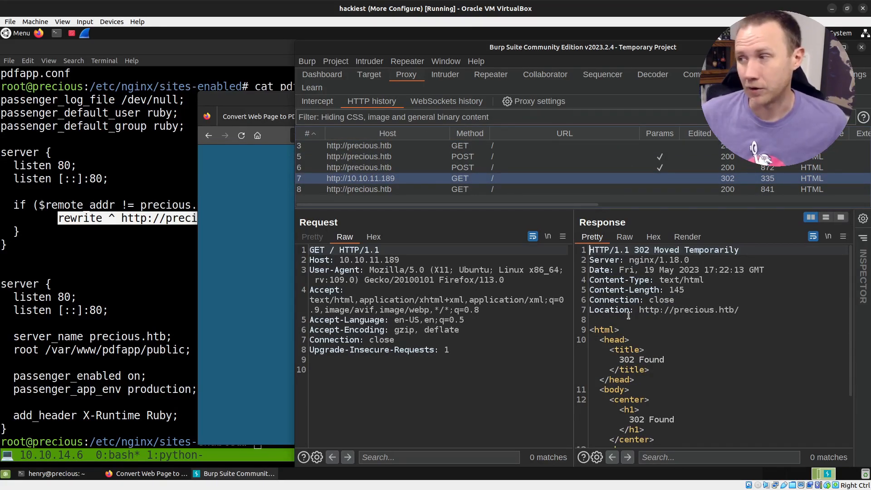
{"action": "left_click", "coordinate": [91, 253]}
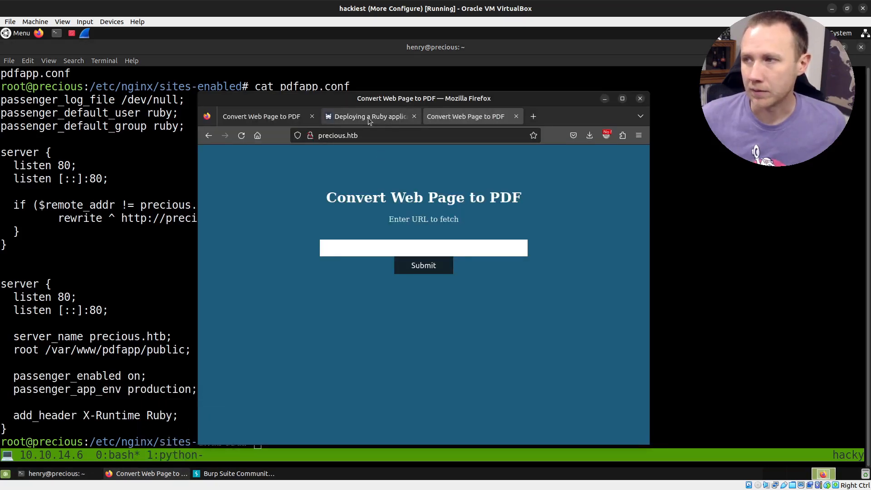
Step: Scroll the Passenger 'Deploying a Ruby application' guide to the virtual host root section
{"action": "left_click", "coordinate": [369, 116]}
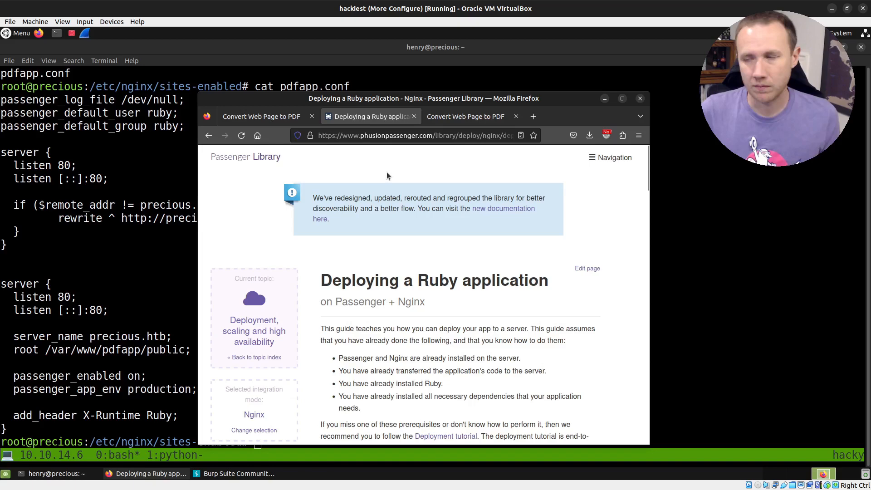
{"action": "mouse_move", "coordinate": [381, 269]}
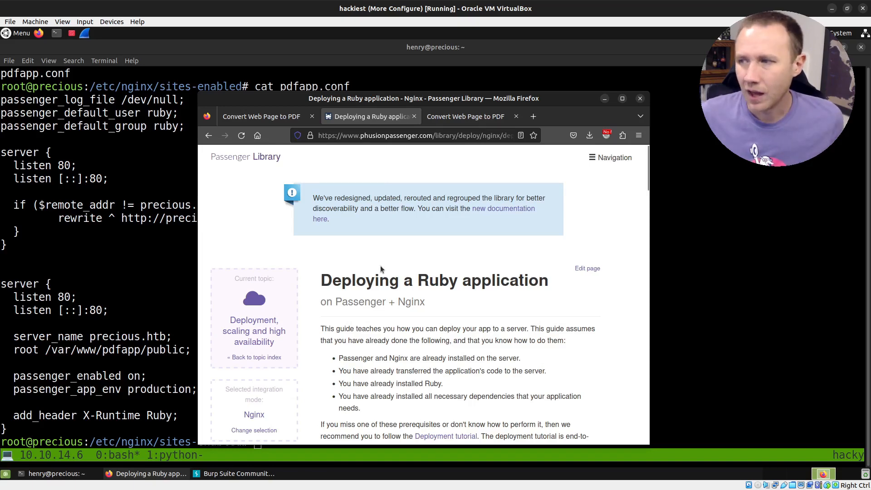
{"action": "scroll", "scroll_direction": "down", "scroll_amount": 3}
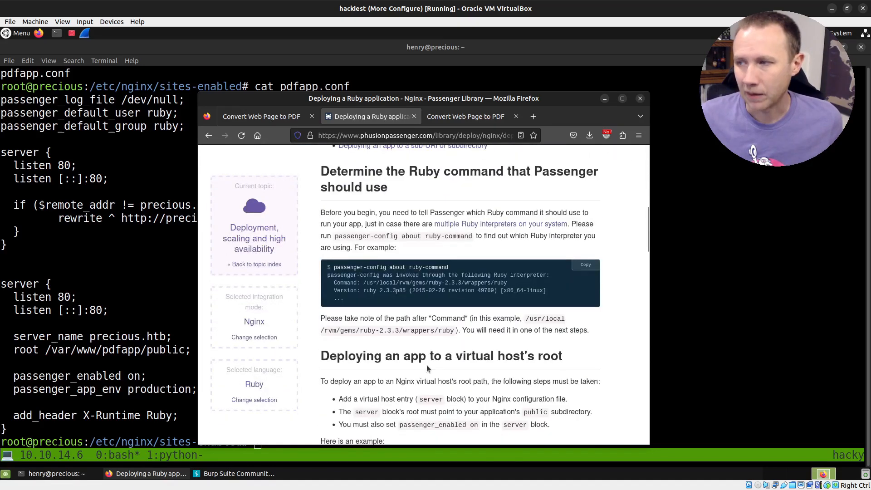
{"action": "scroll", "scroll_direction": "down", "scroll_amount": 3}
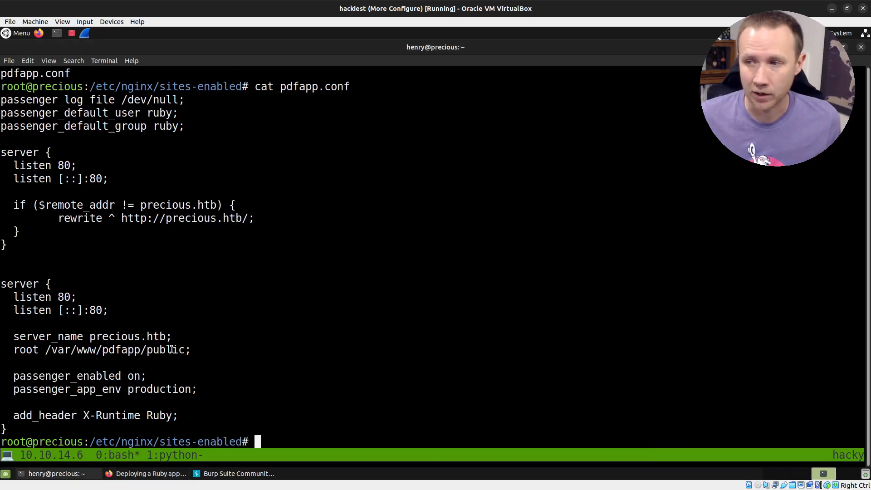
{"action": "mouse_move", "coordinate": [126, 354]}
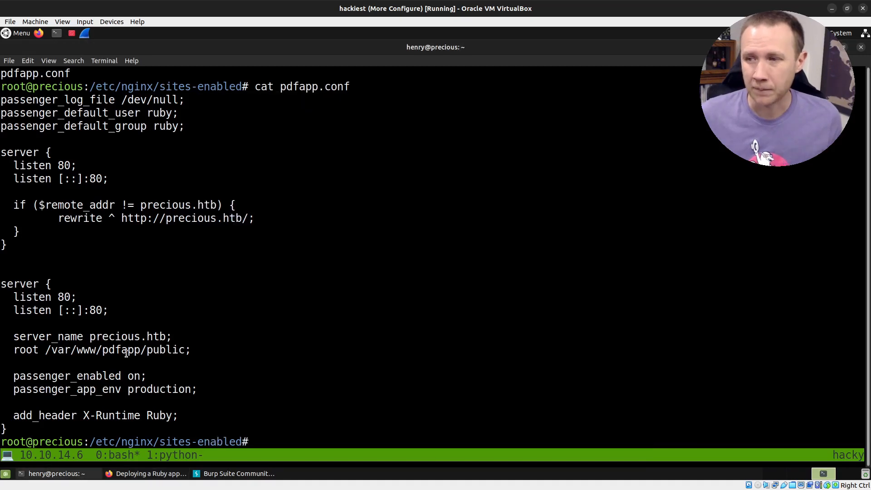
Step: List /etc/nginx/modules-enabled and print 50-mod-http-passenger.conf loading ngx_http_passenger_module.so
{"action": "double_click", "coordinate": [97, 349]}
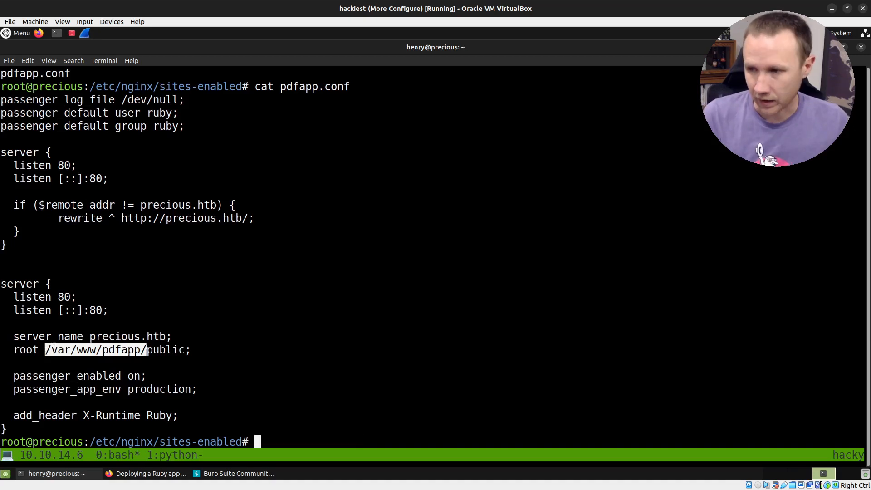
{"action": "type", "text": "cd ../modules-"}
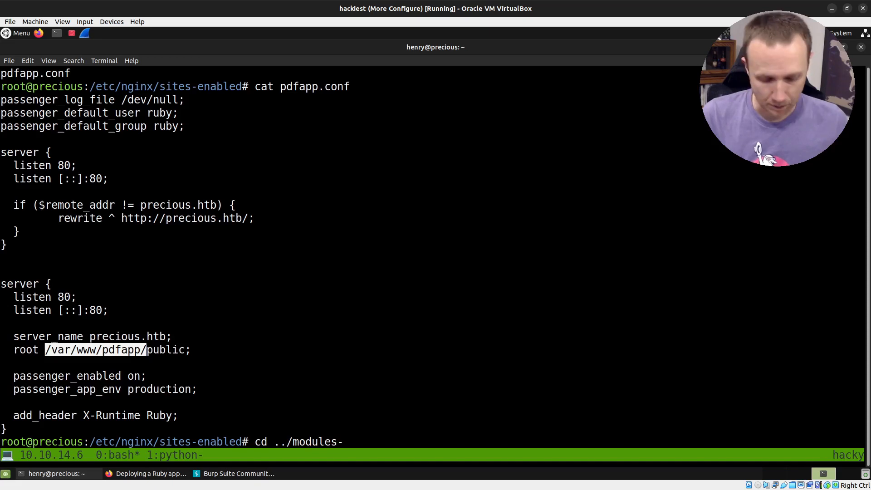
{"action": "type", "text": "enabled/"}
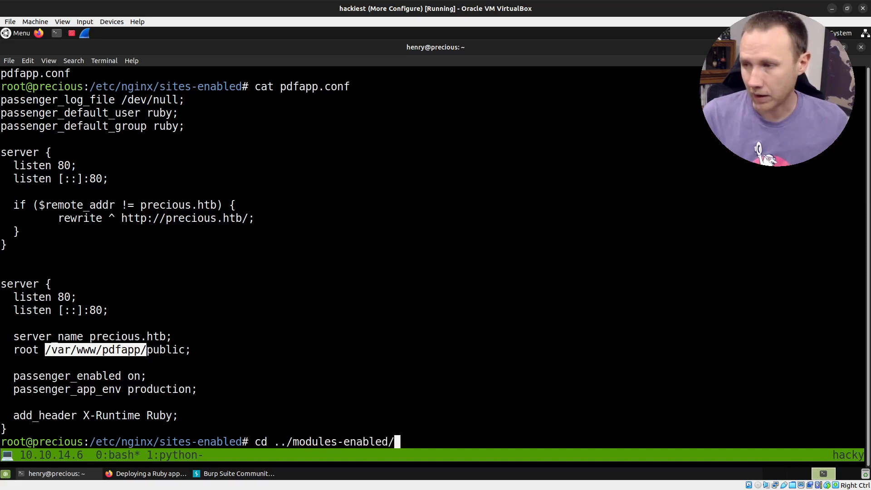
{"action": "key", "text": "Return"}
{"action": "type", "text": "ls"}
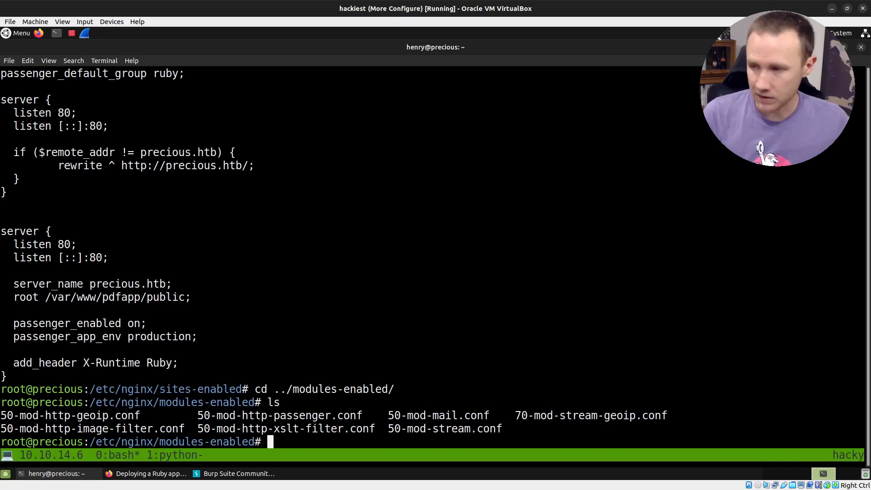
{"action": "type", "text": "cat"}
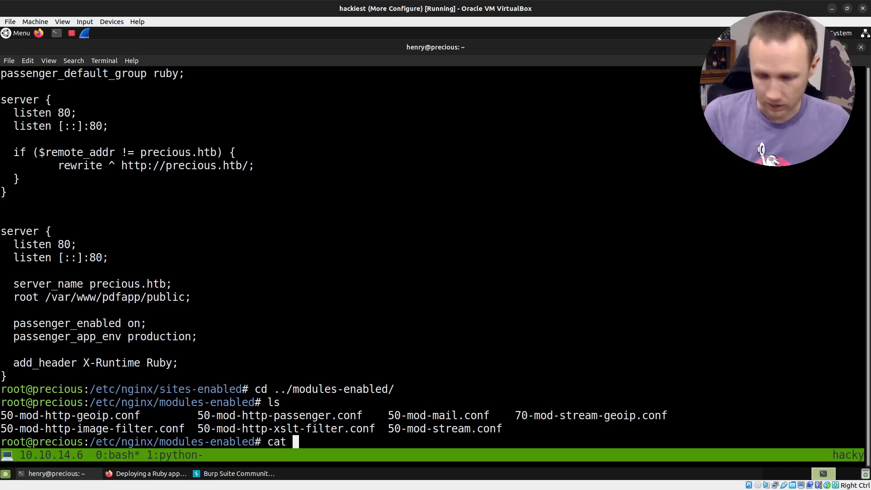
{"action": "type", "text": "50-mod-http-passenger.conf"}
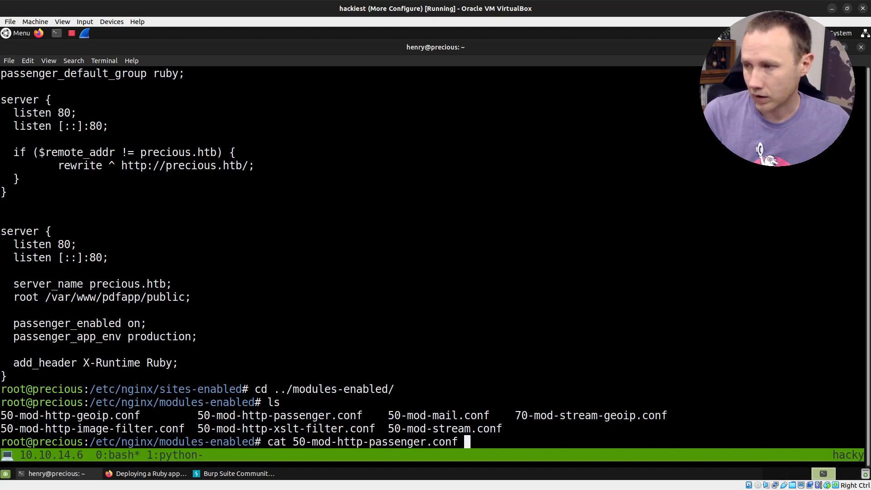
{"action": "key", "text": "Return"}
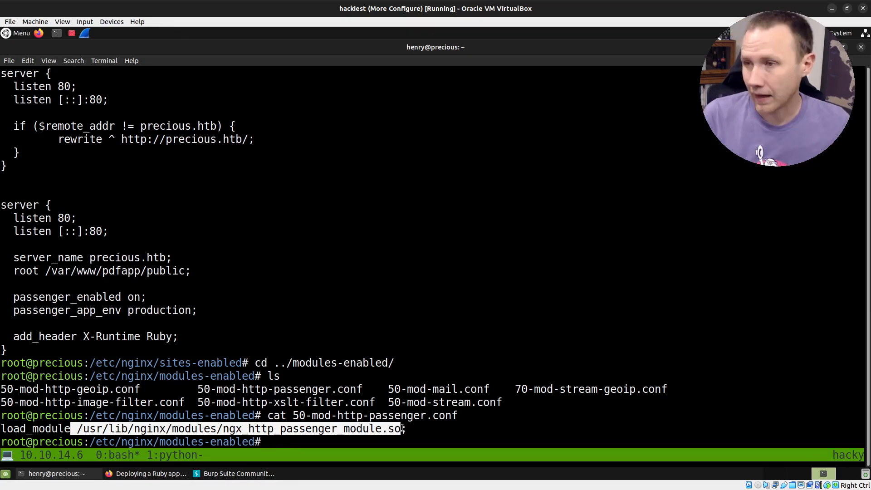
Step: Move into /var/www/pdfapp and recursively list its public, config, pdf and app files
{"action": "type", "text": "cd /var"}
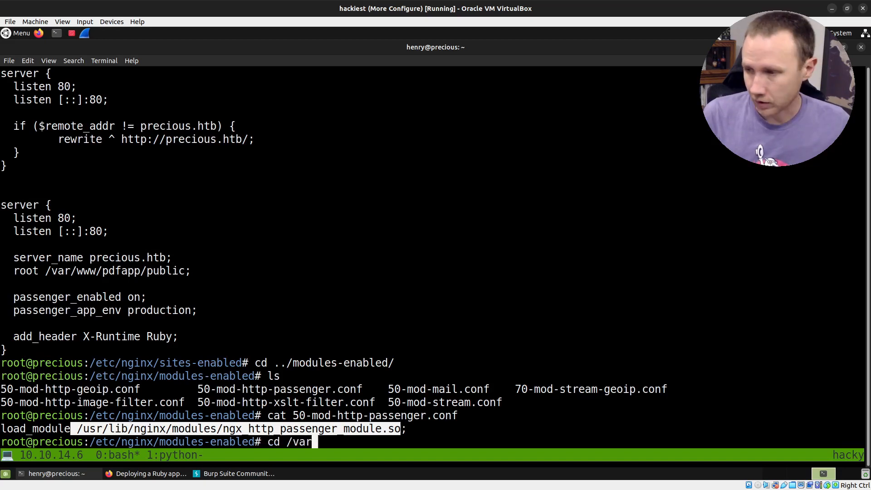
{"action": "type", "text": "/www/w"}
{"action": "type", "text": "ls"}
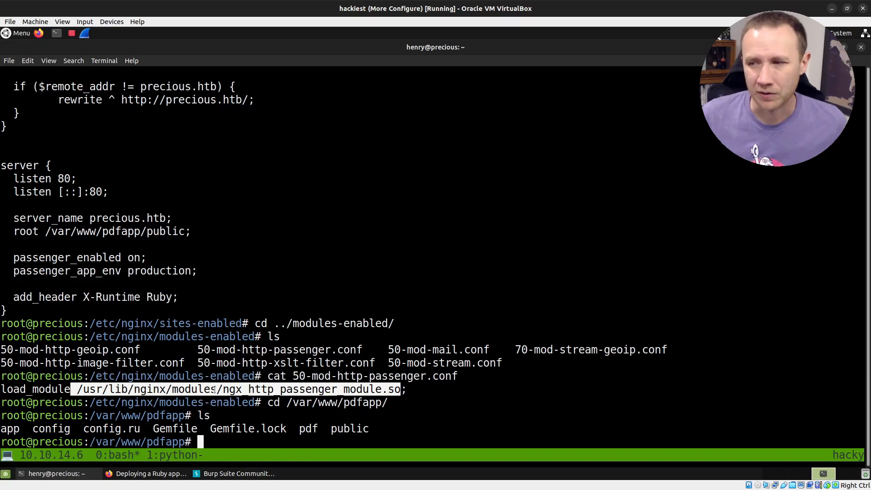
{"action": "double_click", "coordinate": [247, 428]}
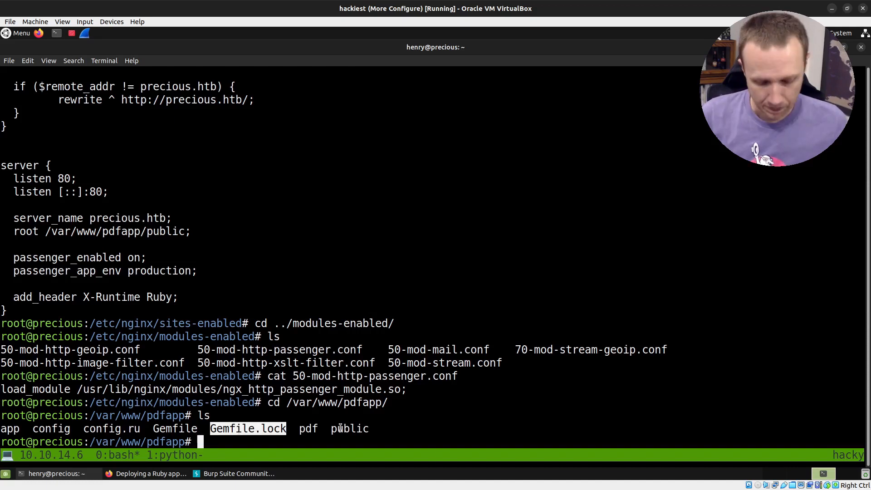
{"action": "type", "text": "ls pdf/"}
{"action": "type", "text": "ls public/"}
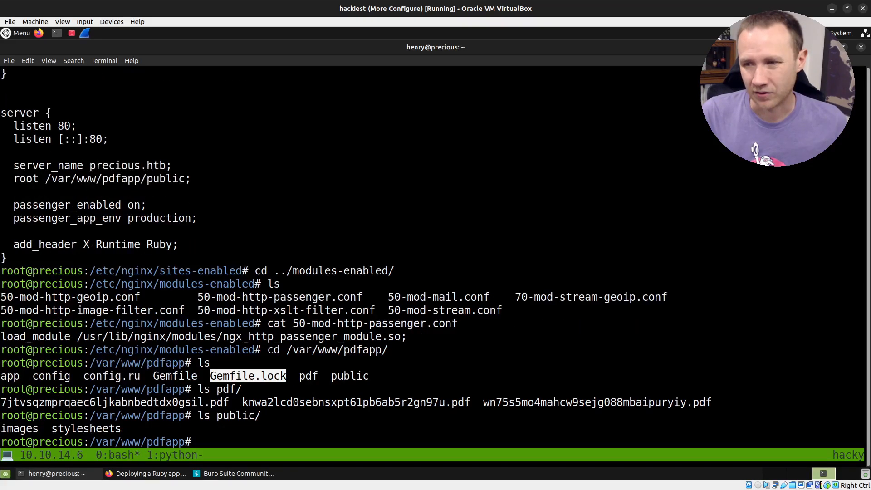
{"action": "type", "text": "find ."}
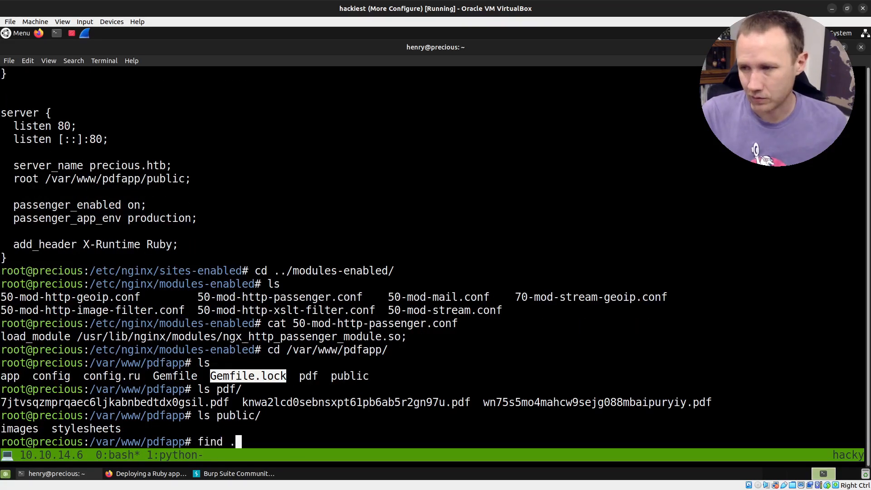
{"action": "type", "text": "p"}
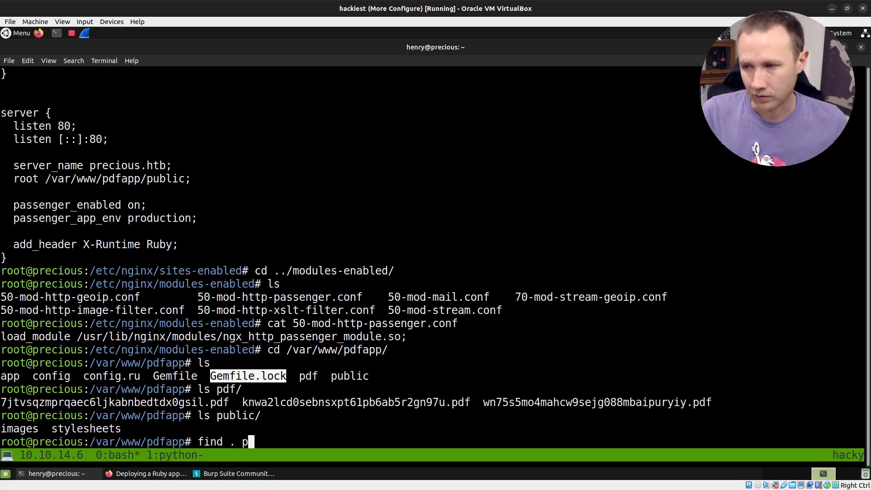
{"action": "key", "text": "Return"}
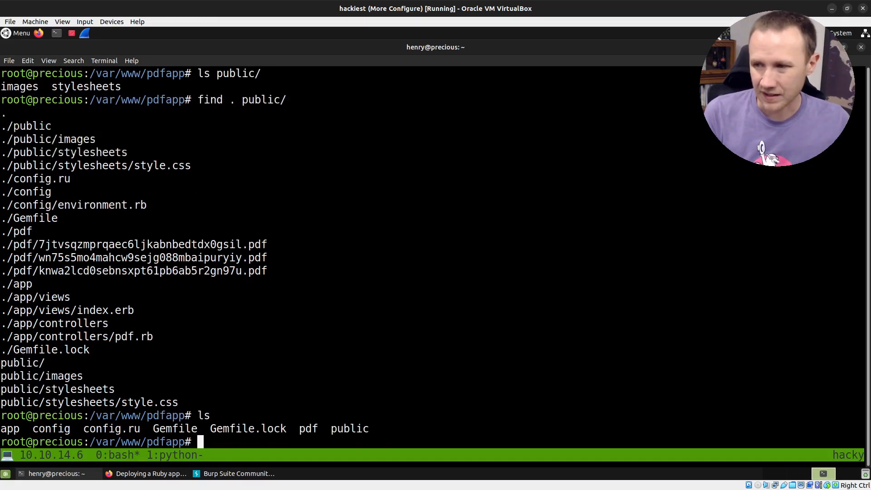
{"action": "type", "text": "c"}
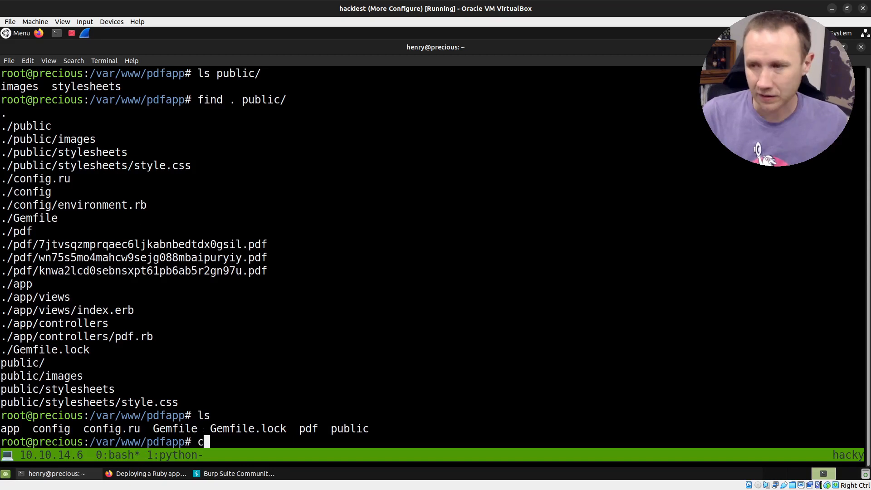
Step: Print config.ru and config/environment.rb
{"action": "key", "text": "Return"}
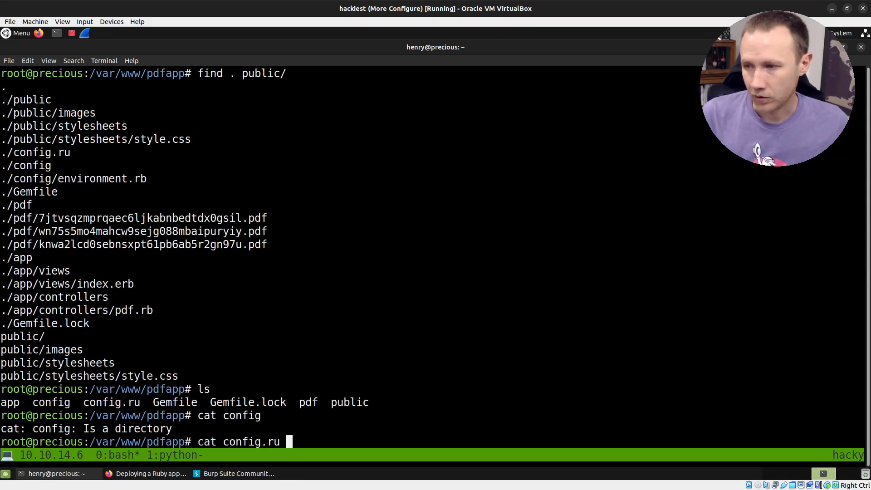
{"action": "key", "text": "Return"}
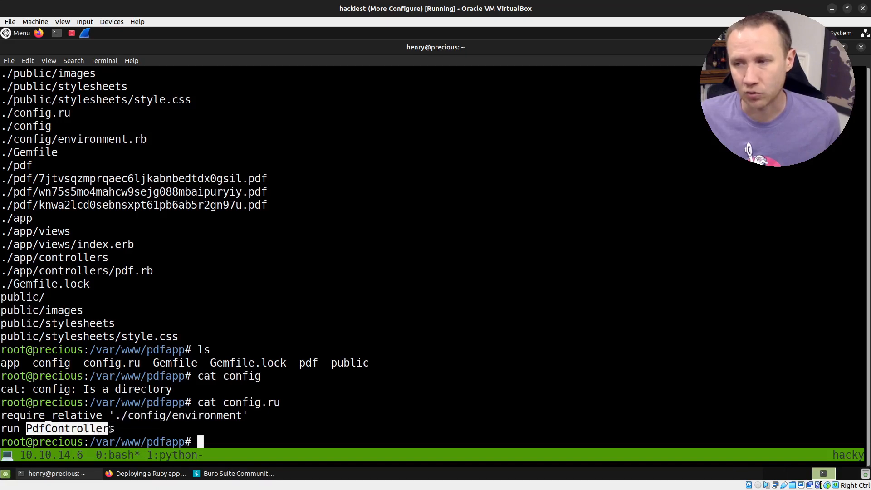
{"action": "type", "text": "cat config"}
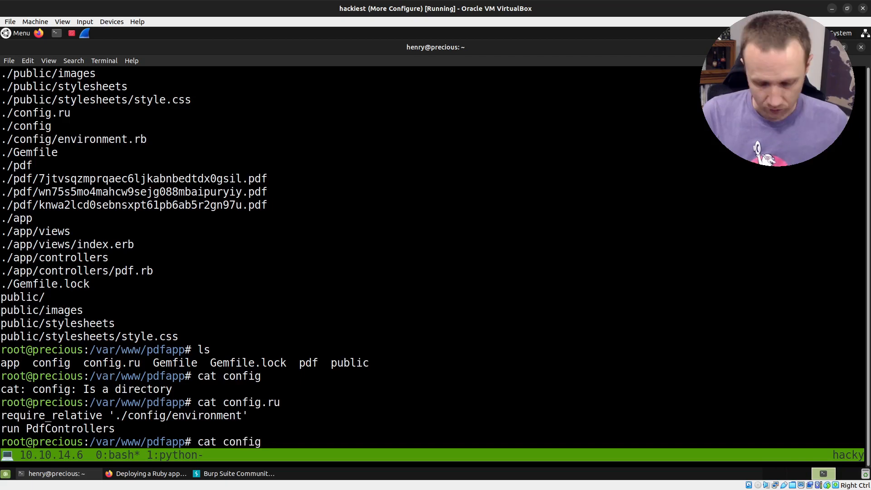
{"action": "type", "text": "/environment.rb"}
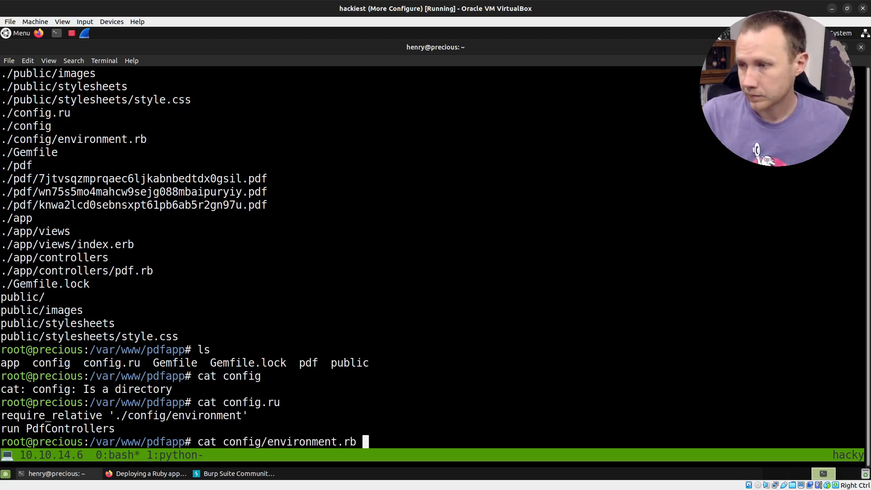
{"action": "key", "text": "Return"}
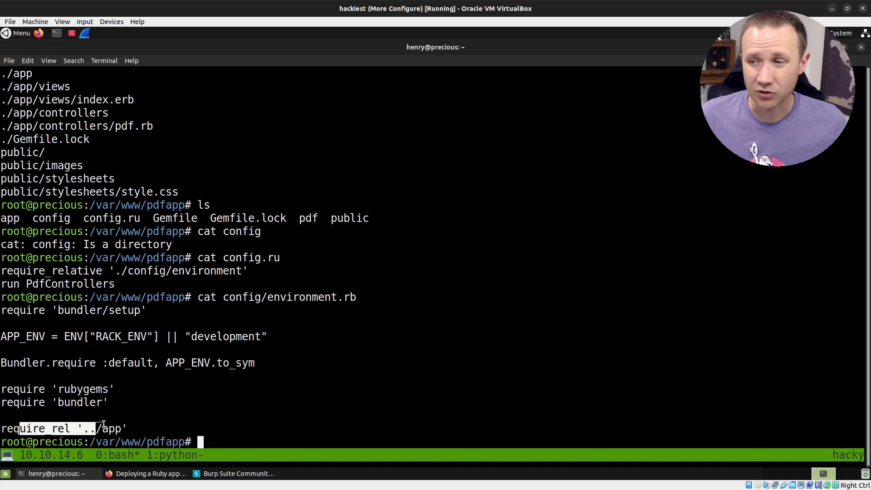
{"action": "mouse_move", "coordinate": [216, 410]}
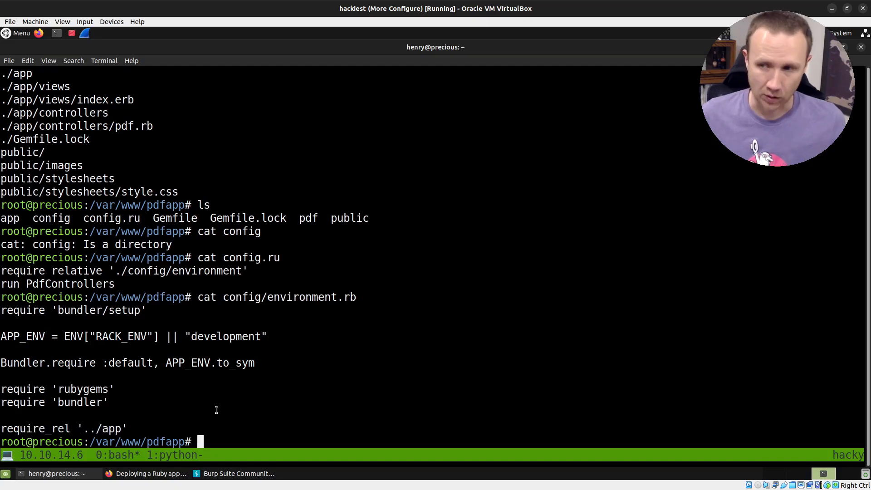
Step: Grep the app for PdfControllers, locating it in app/controllers/pdf.rb
{"action": "double_click", "coordinate": [70, 284]}
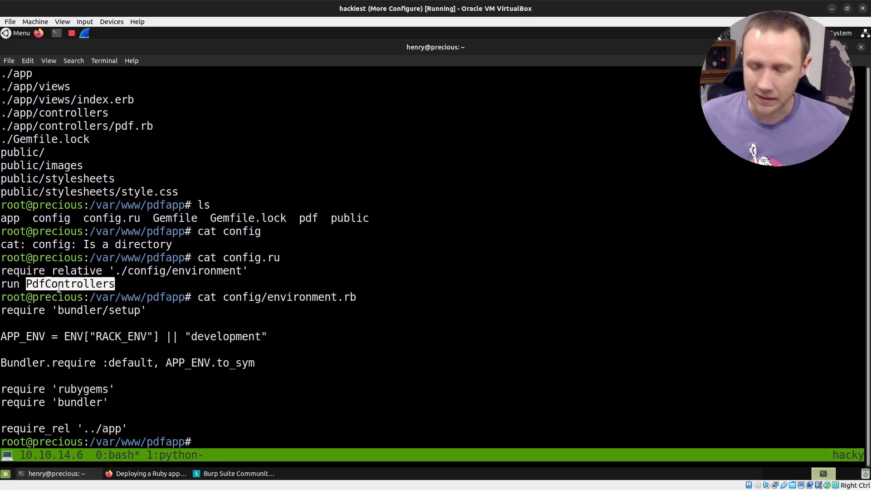
{"action": "type", "text": "grep -"}
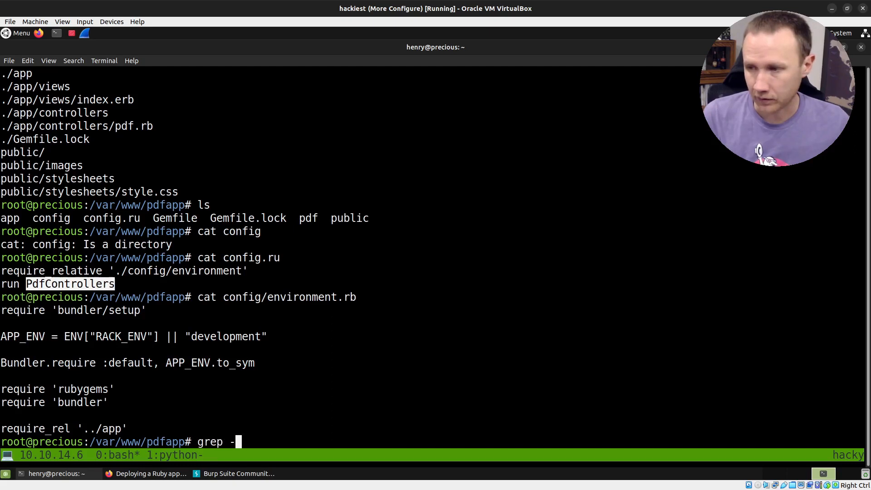
{"action": "type", "text": "R PdfControllers"}
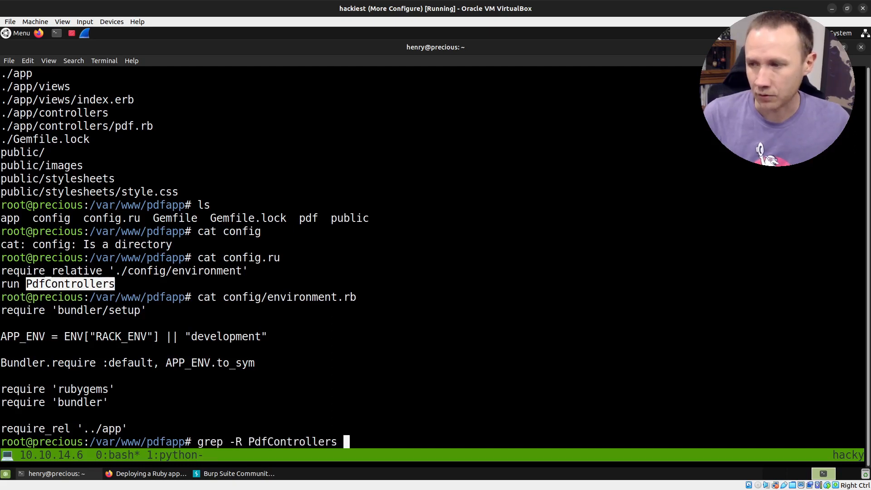
{"action": "key", "text": "Return"}
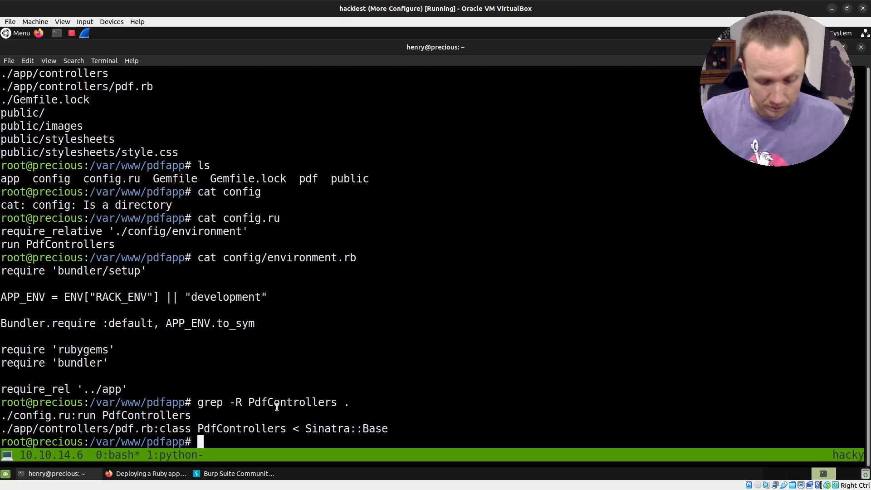
Step: Enter app/ and print views/index.erb, the Convert Web Page to PDF form template
{"action": "type", "text": "cd app/"}
{"action": "type", "text": "ls"}
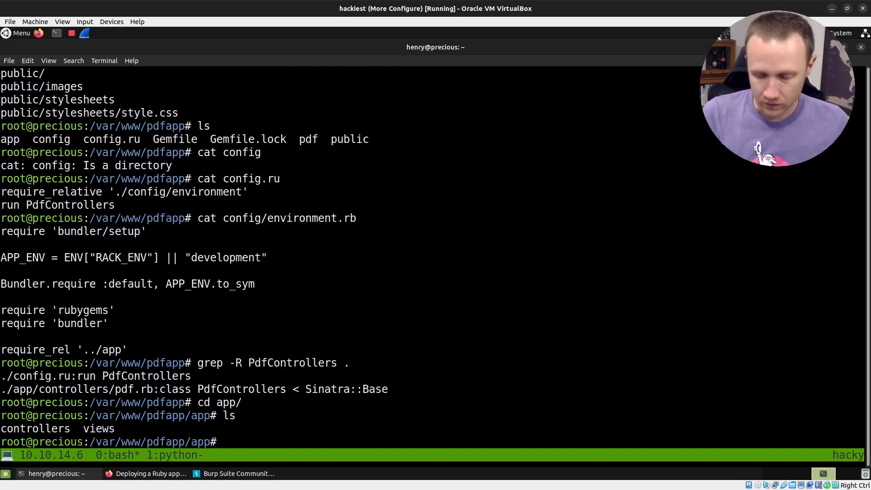
{"action": "type", "text": "cat v"}
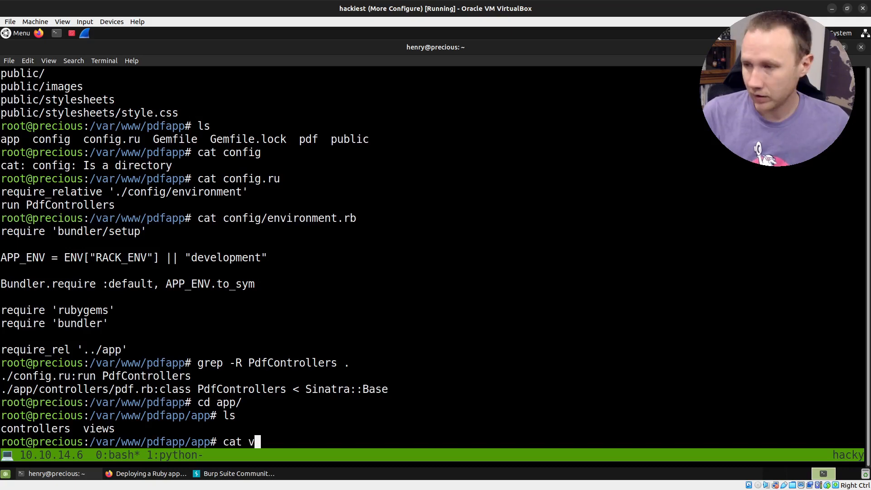
{"action": "type", "text": "iews/index.erb"}
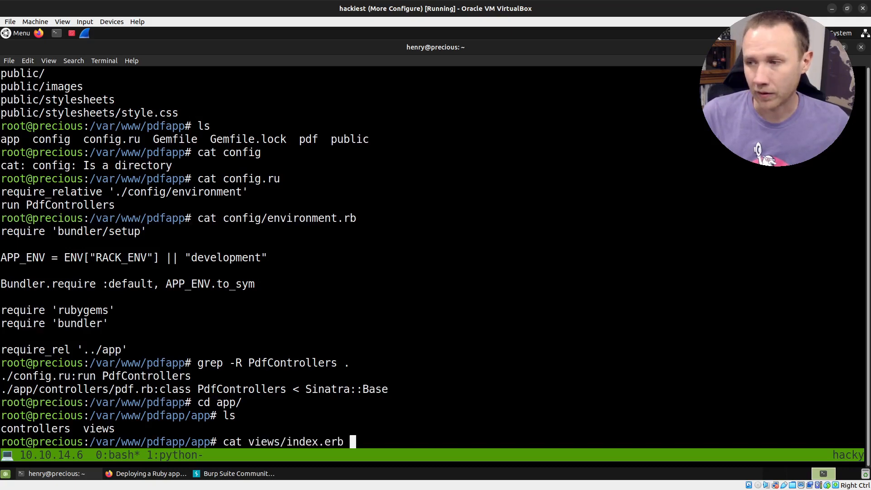
{"action": "key", "text": "Return"}
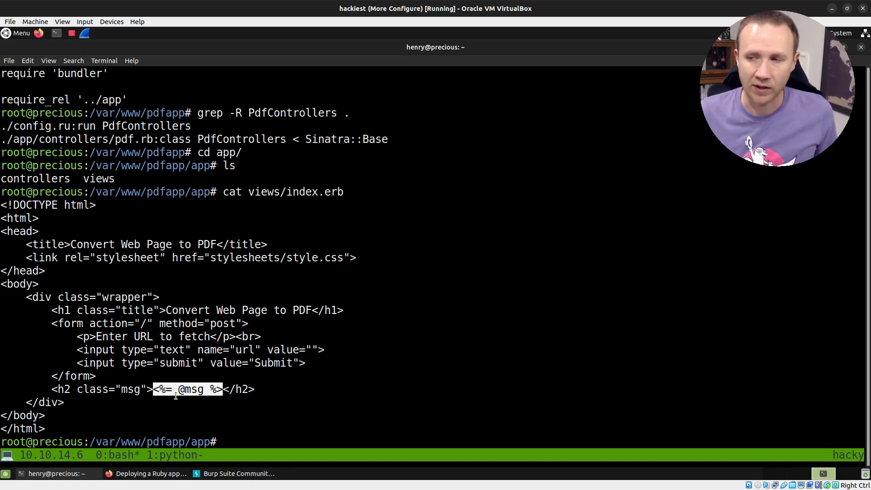
{"action": "mouse_move", "coordinate": [132, 417]}
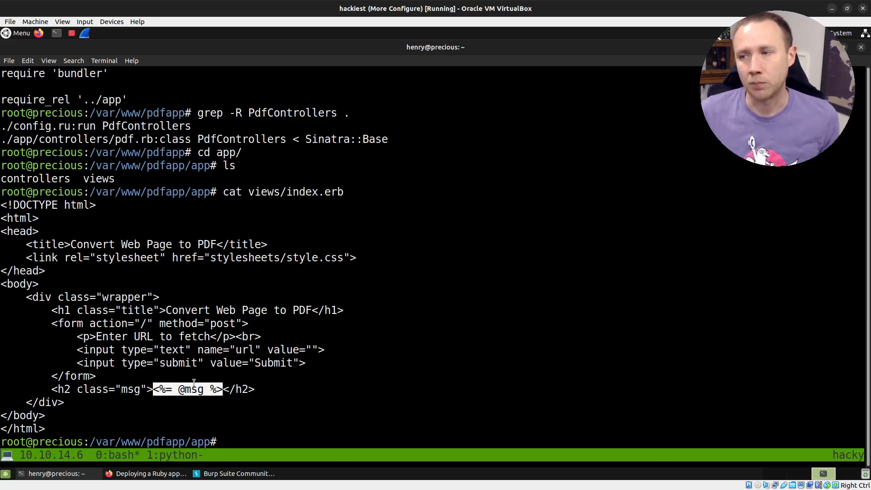
{"action": "mouse_move", "coordinate": [288, 376]}
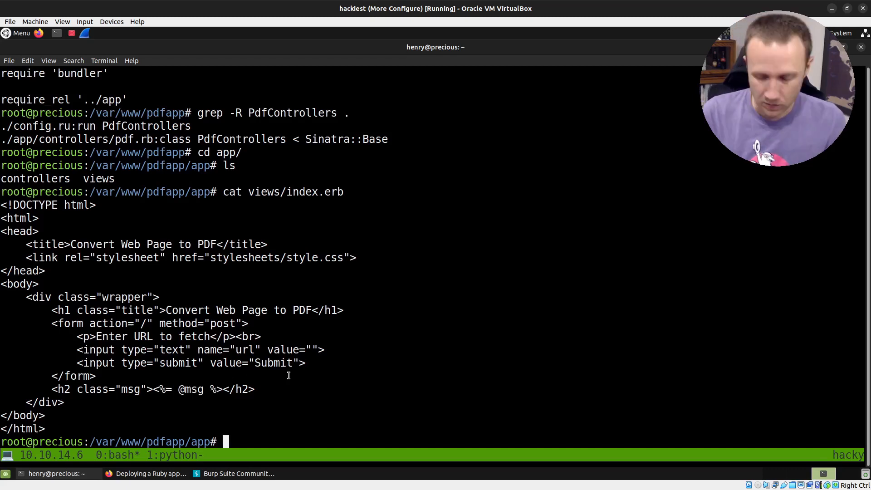
Step: Enter controllers/ and read through pdf.rb's POST handler using ERB, PDFKit and exiftool
{"action": "type", "text": "cd controllers/"}
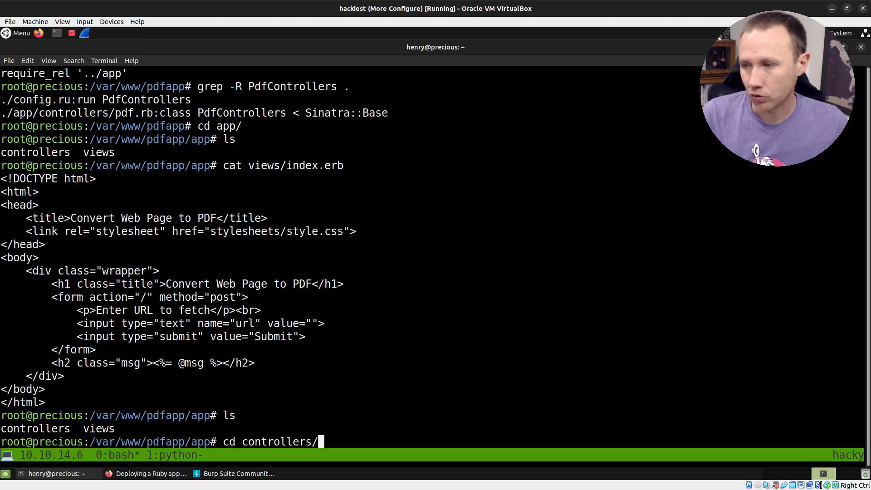
{"action": "type", "text": "cat pdf.rb"}
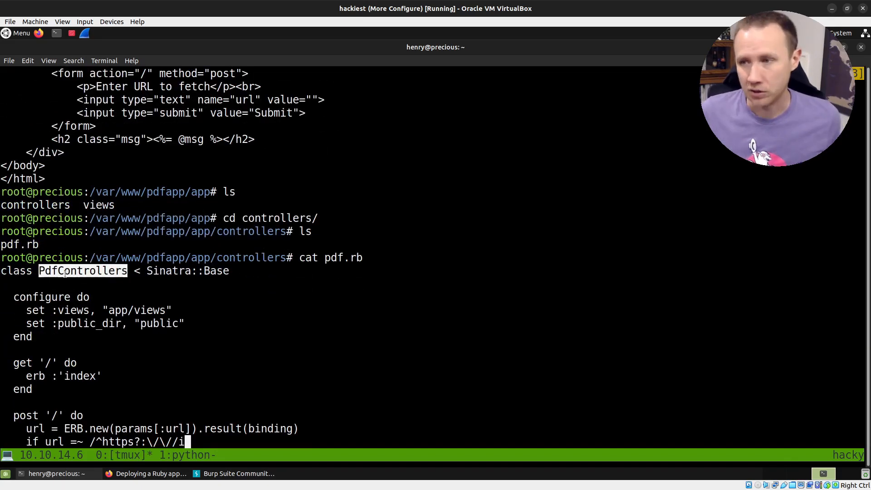
{"action": "scroll", "scroll_direction": "down", "scroll_amount": 3}
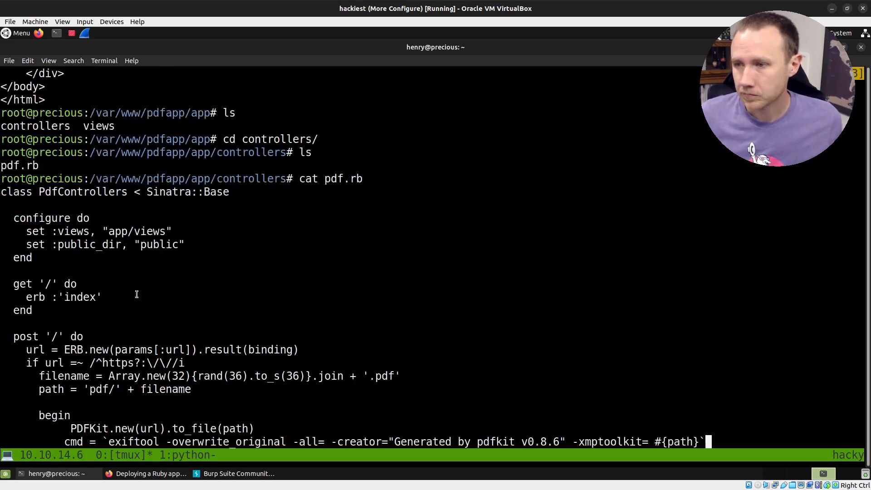
{"action": "scroll", "scroll_direction": "down", "scroll_amount": 3}
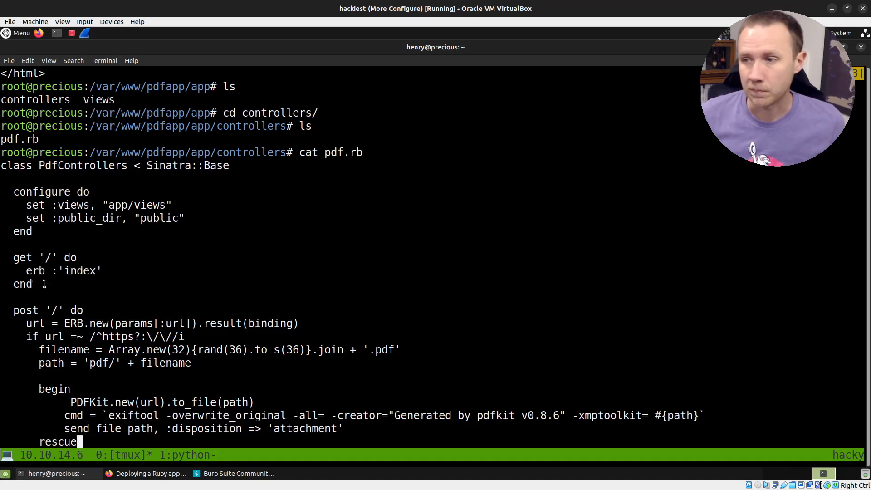
{"action": "scroll", "scroll_direction": "down", "scroll_amount": 3}
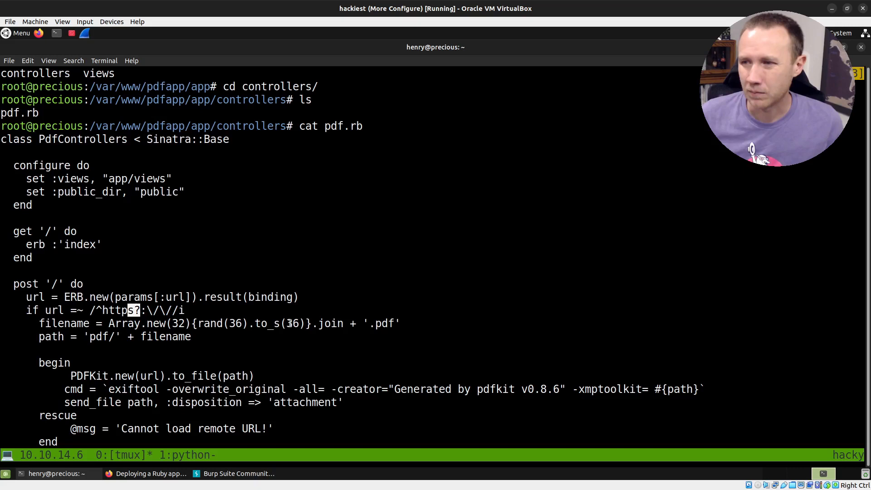
{"action": "scroll", "scroll_direction": "down", "scroll_amount": 3}
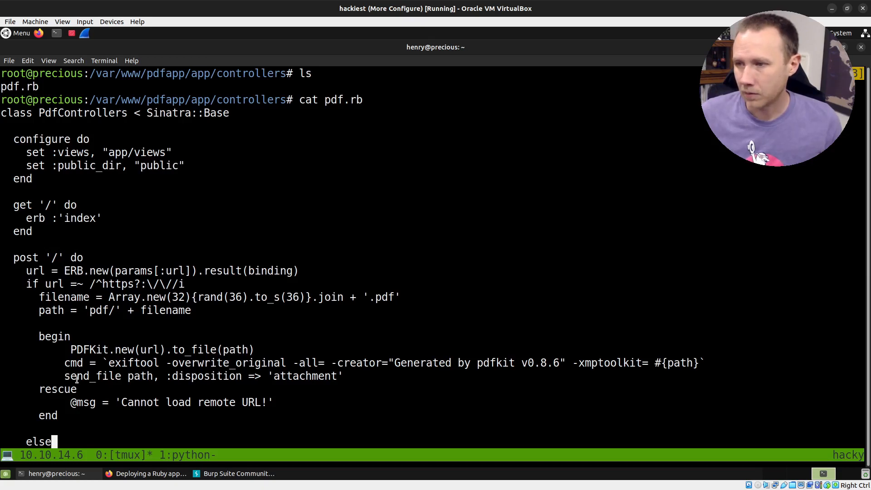
{"action": "mouse_move", "coordinate": [73, 388]}
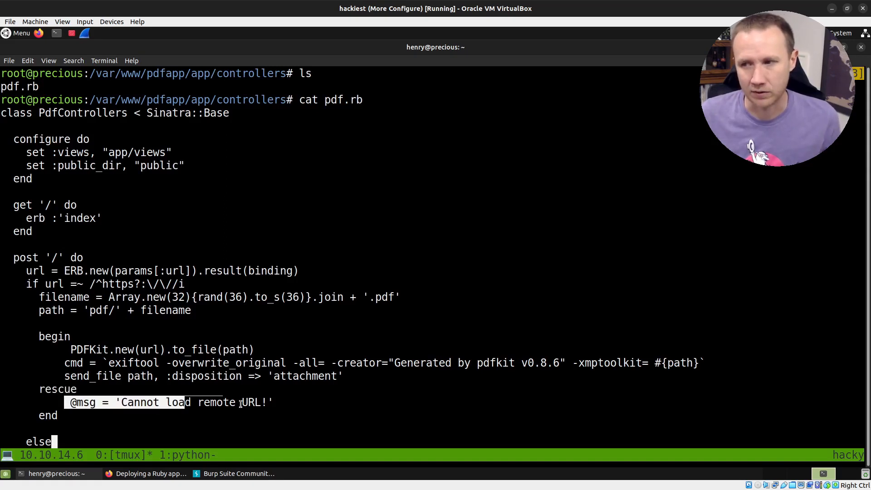
{"action": "scroll", "scroll_direction": "down", "scroll_amount": 3}
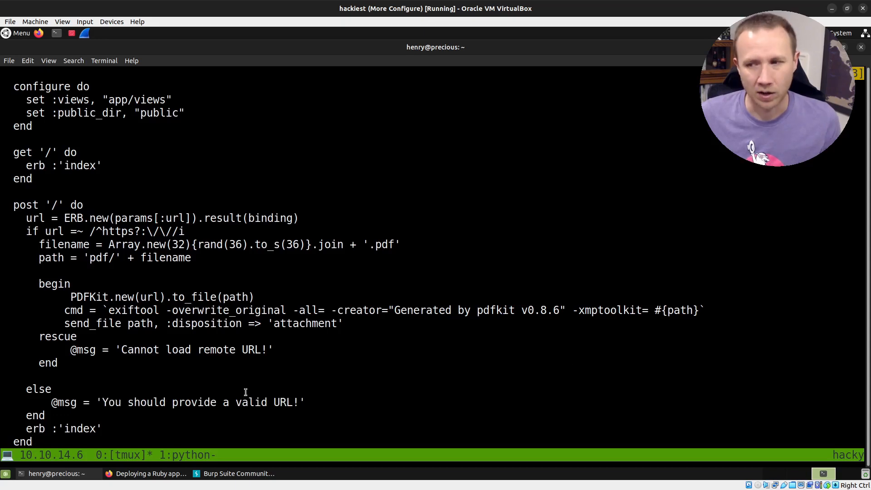
{"action": "scroll", "scroll_direction": "down", "scroll_amount": 3}
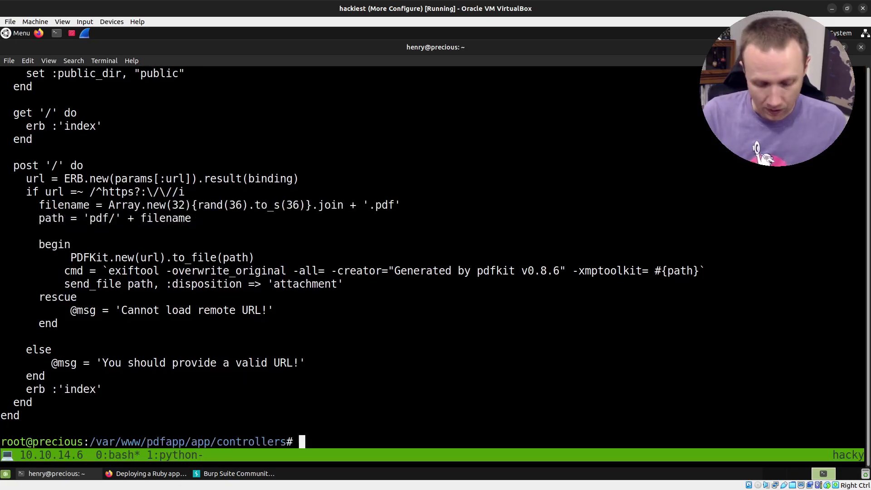
Step: Request localhost, plainly and verbosely, to see its 302 redirect to precious.htb
{"action": "type", "text": "curl"}
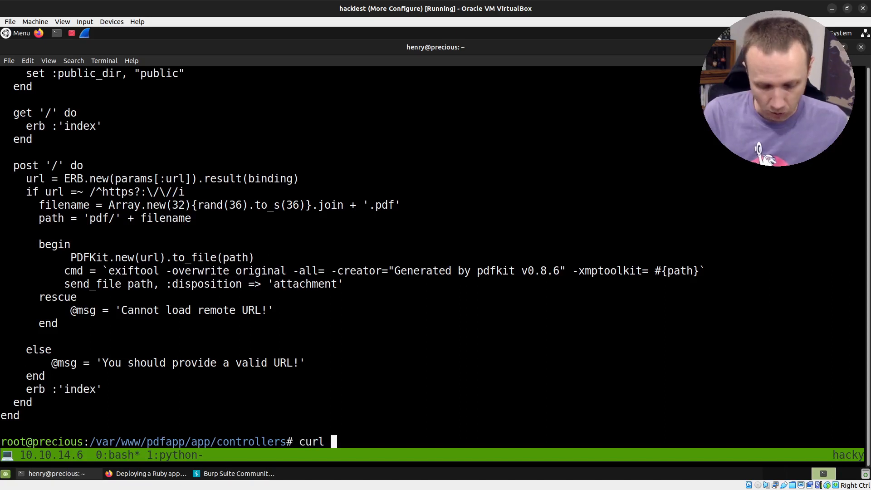
{"action": "type", "text": "localhost"}
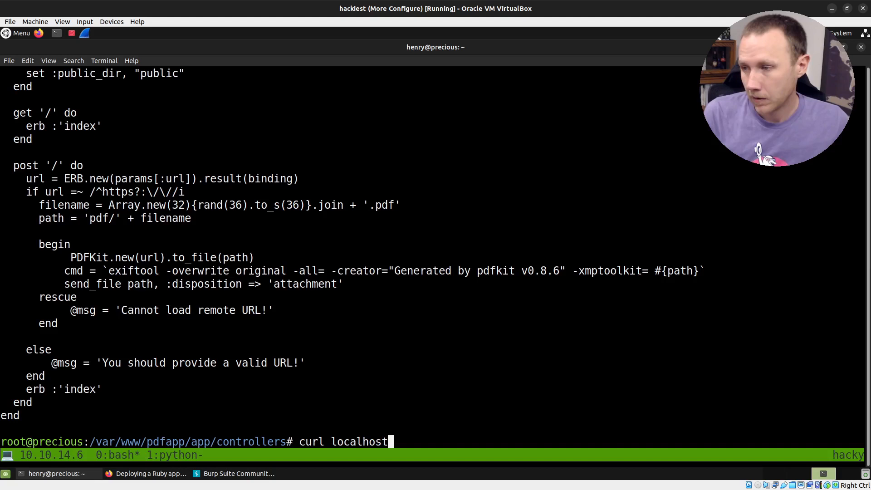
{"action": "key", "text": "Return"}
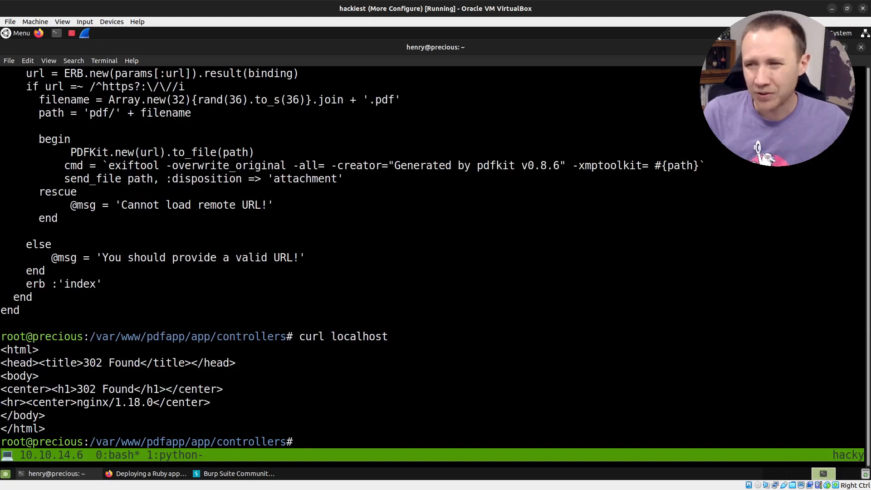
{"action": "type", "text": "curl localhost"}
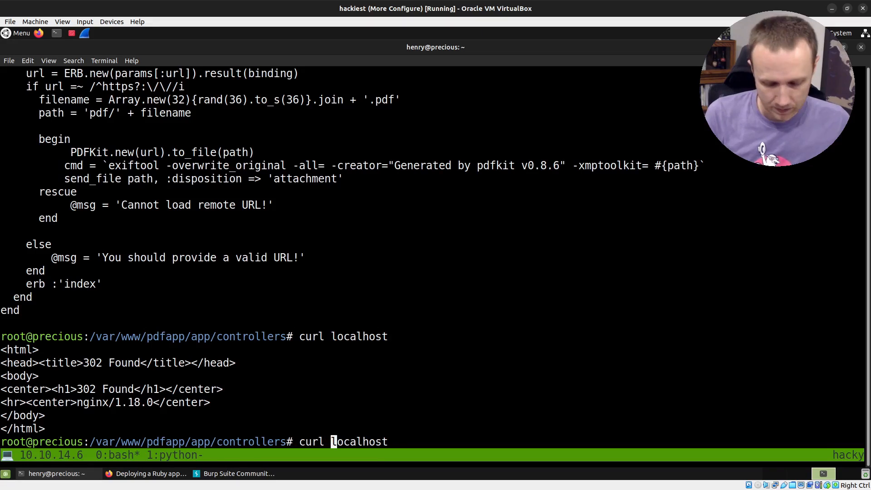
{"action": "type", "text": " -v"}
{"action": "key", "text": "Return"}
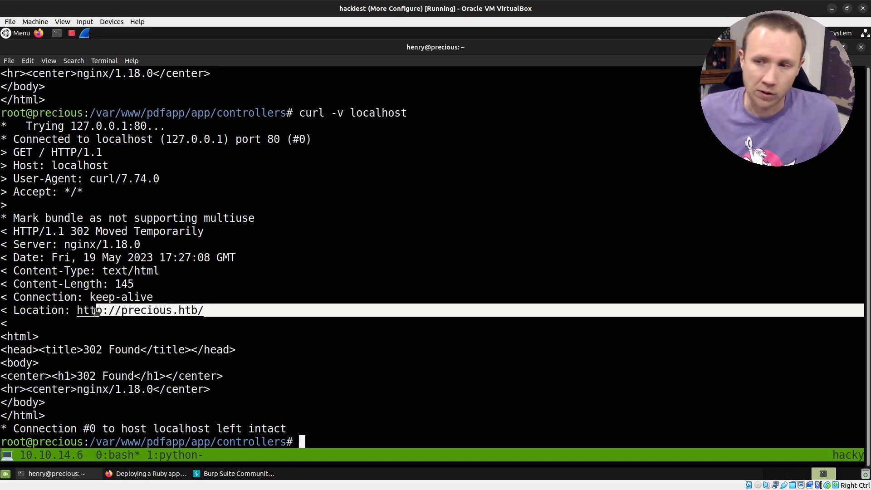
Step: Curl precious.htb, which the box fails to resolve
{"action": "type", "text": "curl -v localhost"}
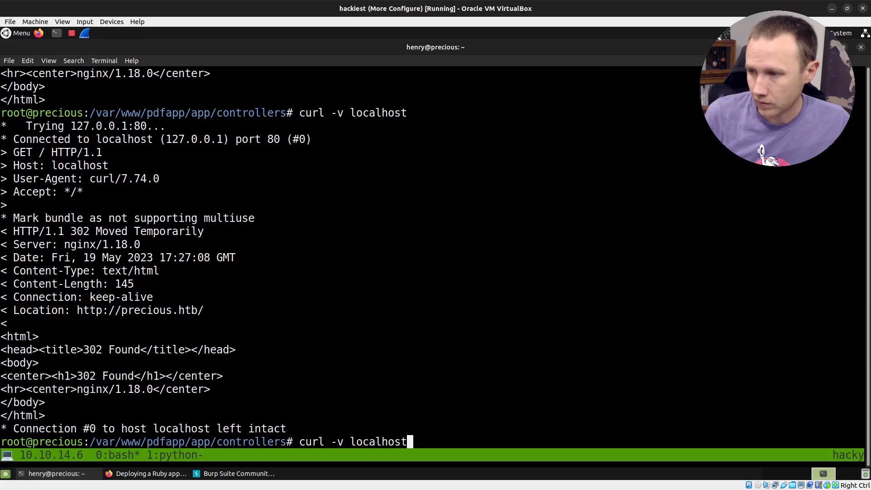
{"action": "key", "text": "ctrl+w"}
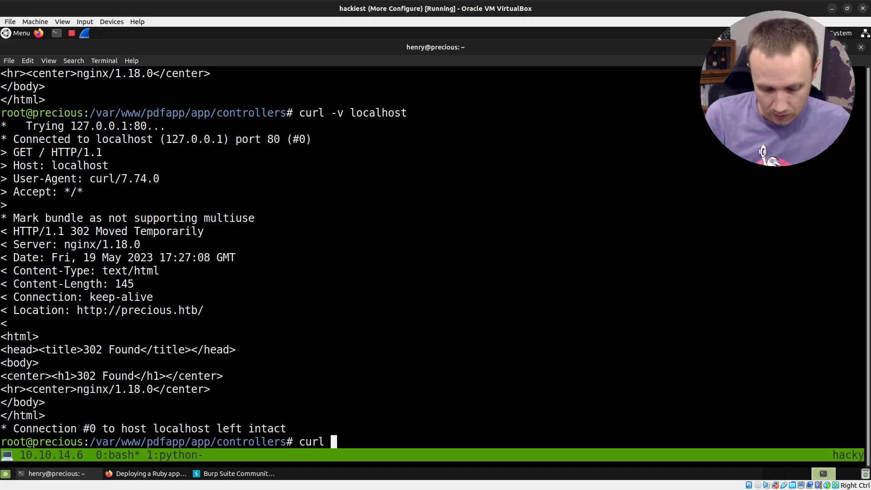
{"action": "type", "text": "precious"}
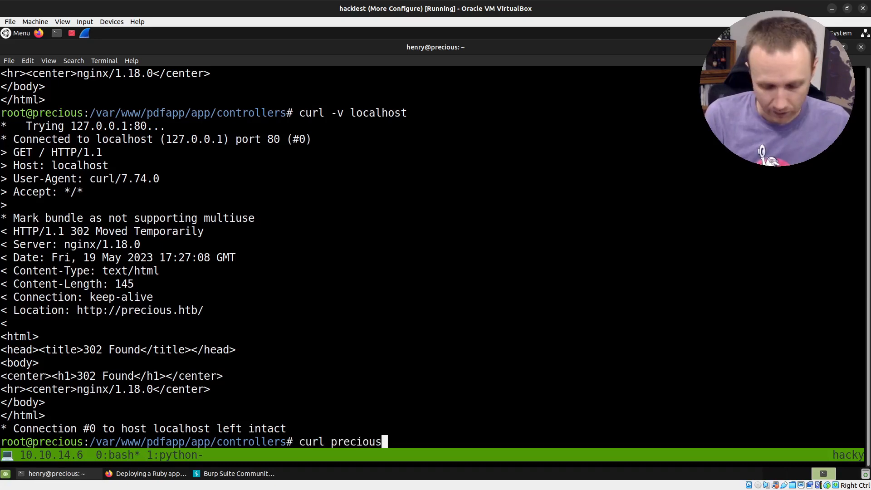
{"action": "type", "text": ".htb"}
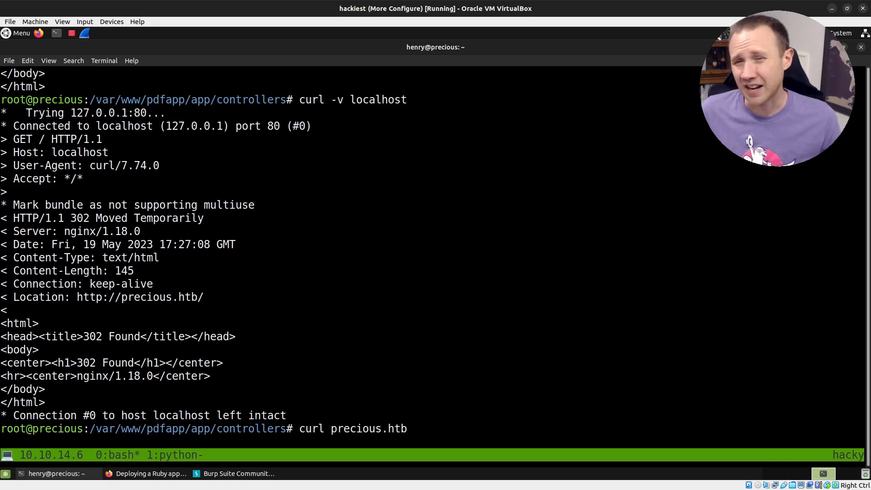
{"action": "key", "text": "Return"}
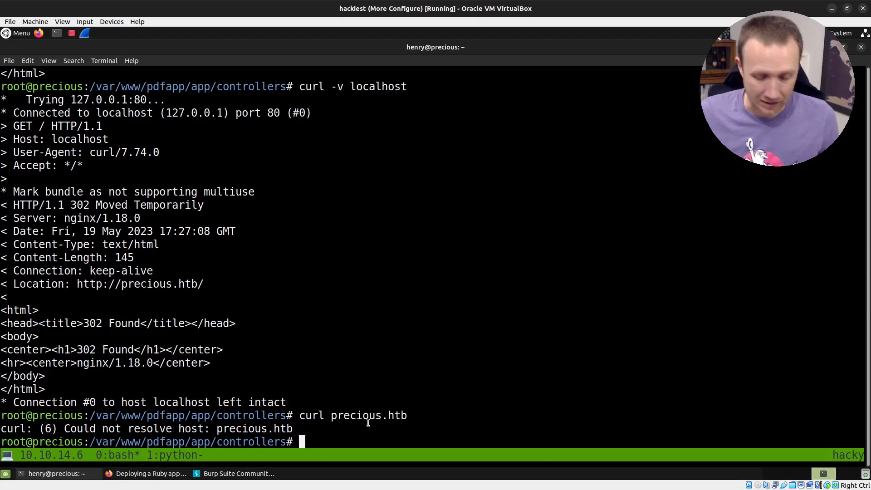
{"action": "type", "text": "cat /et"}
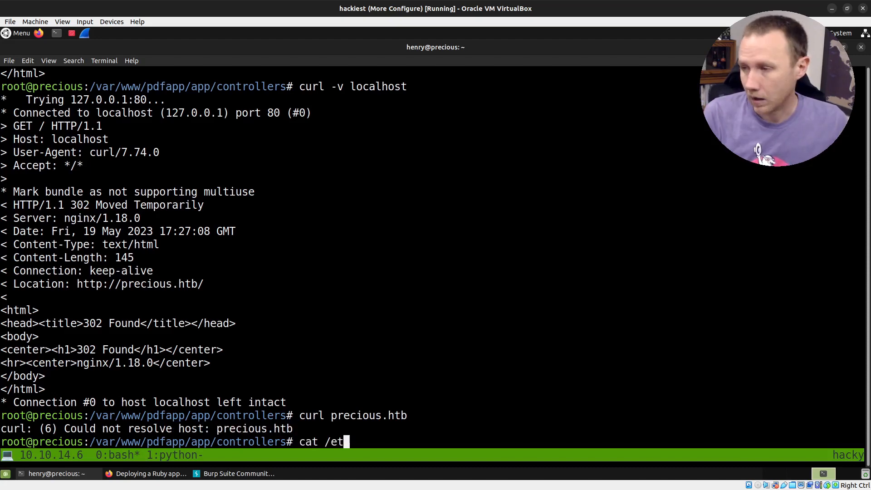
{"action": "key", "text": "Return"}
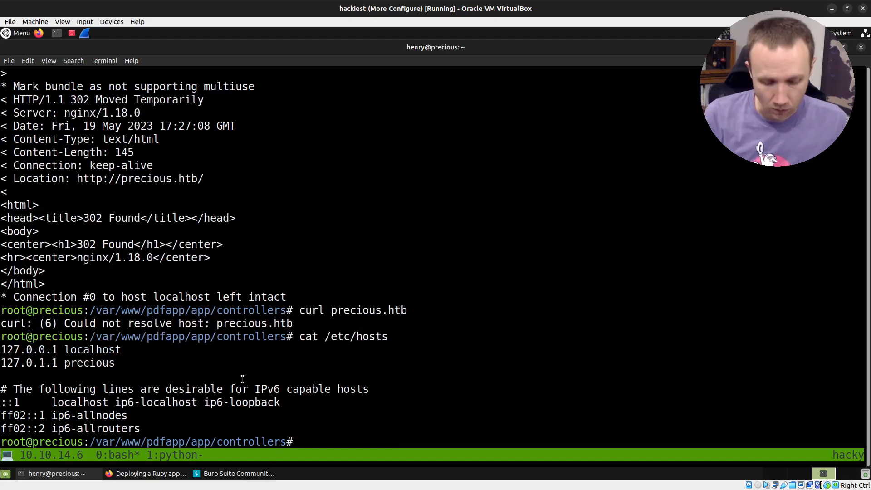
{"action": "type", "text": "curl"}
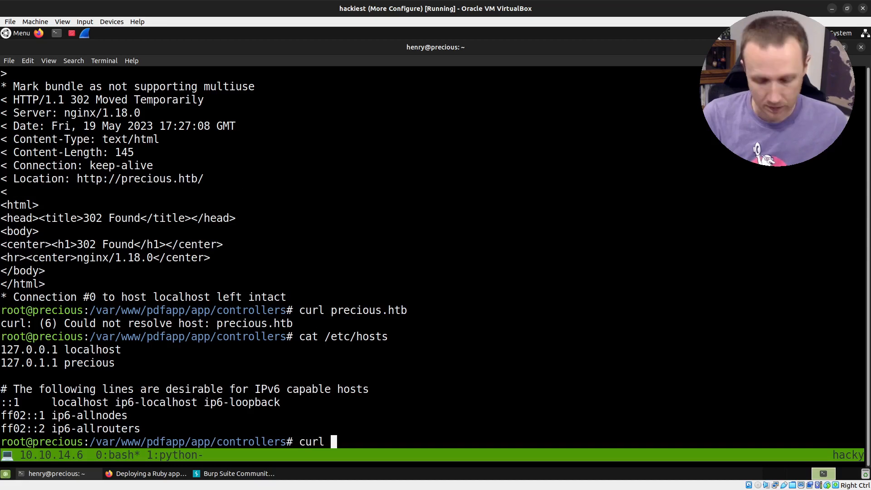
{"action": "type", "text": "http://p"}
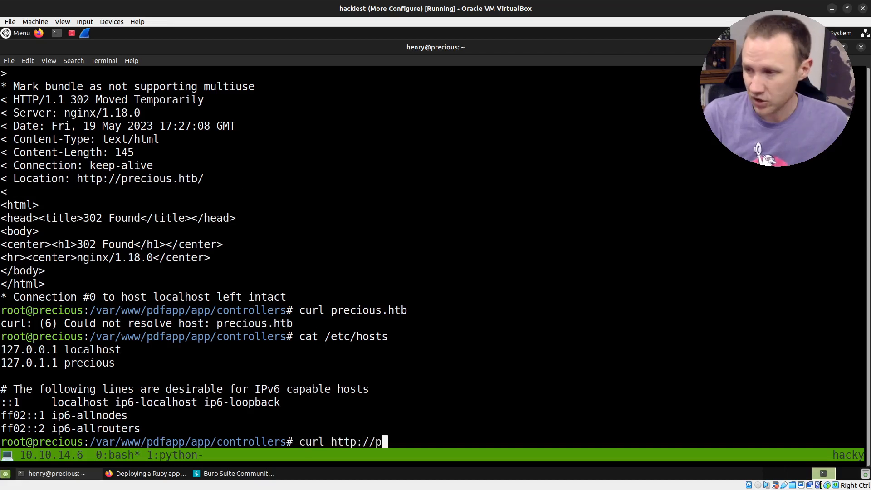
{"action": "type", "text": "ece"}
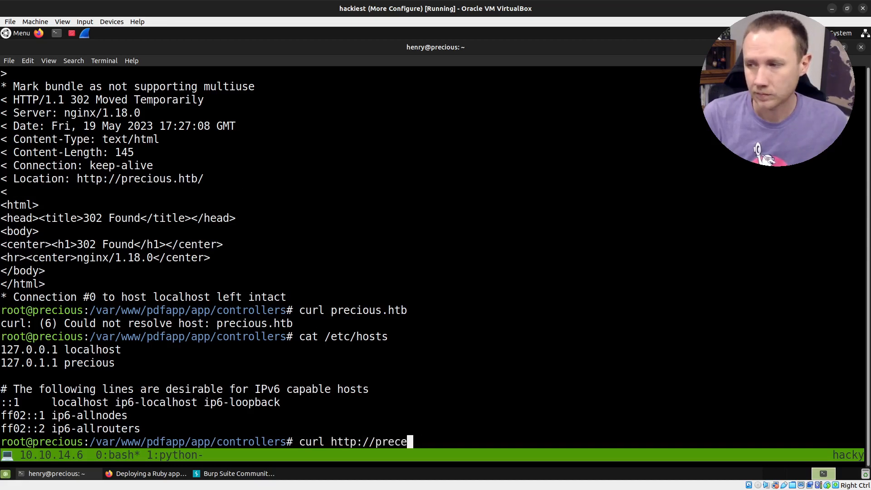
{"action": "key", "text": "BackSpace"}
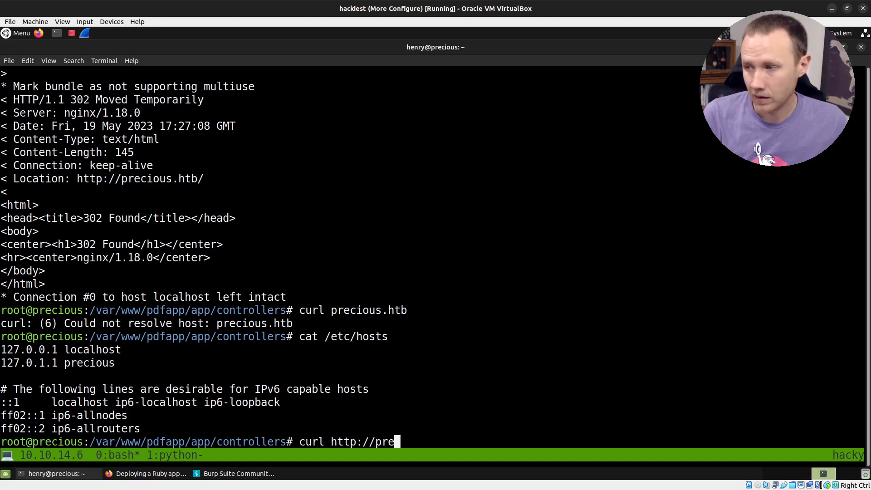
{"action": "key", "text": "Return"}
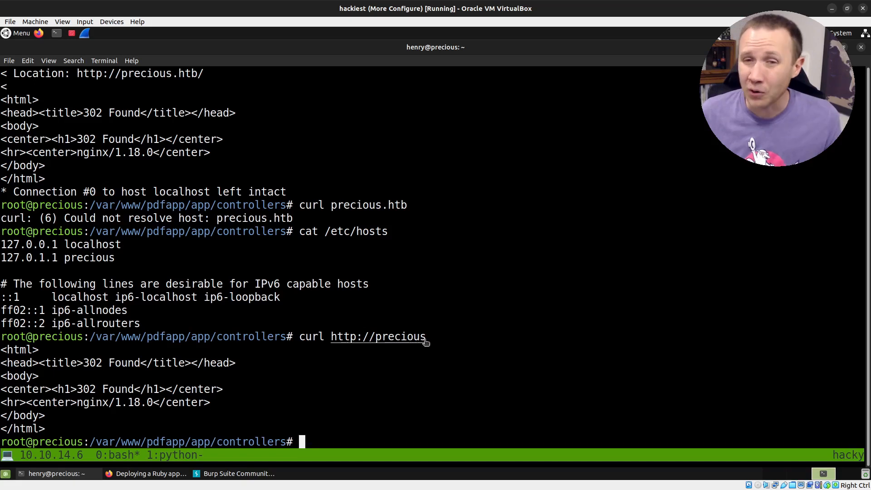
{"action": "double_click", "coordinate": [400, 337]}
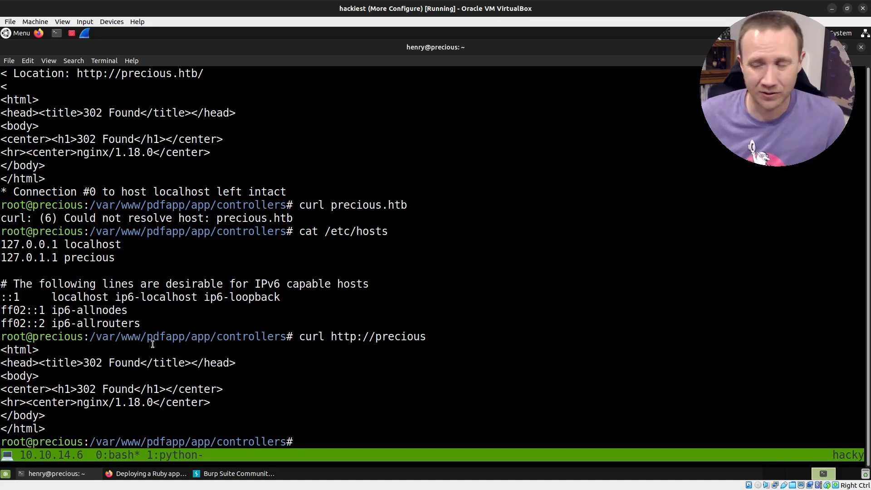
{"action": "type", "text": "vim /etc/hosts"}
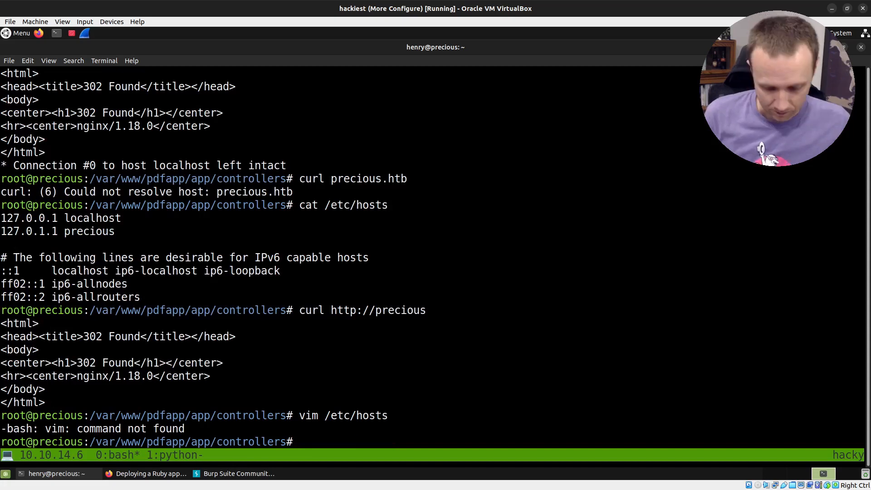
Step: Alias vim to vim.tiny, map precious.htb to 127.0.0.1 in /etc/hosts, and curl it
{"action": "type", "text": "alias vim=v"}
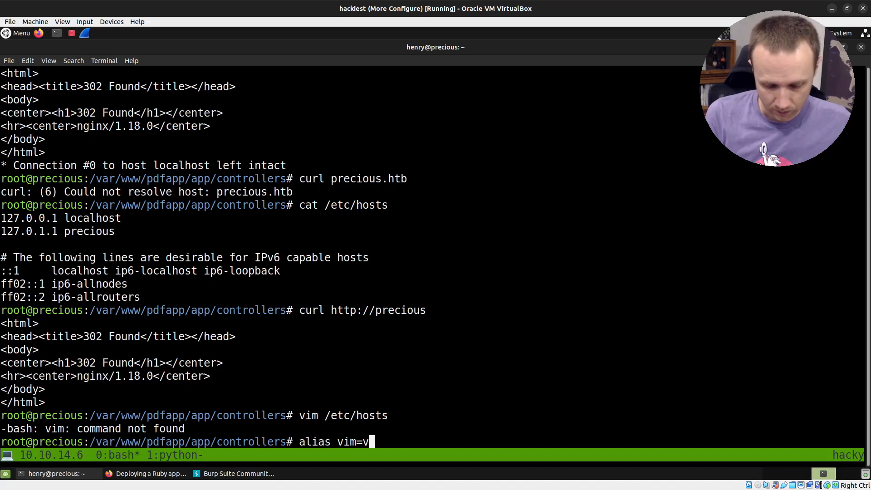
{"action": "key", "text": "Return"}
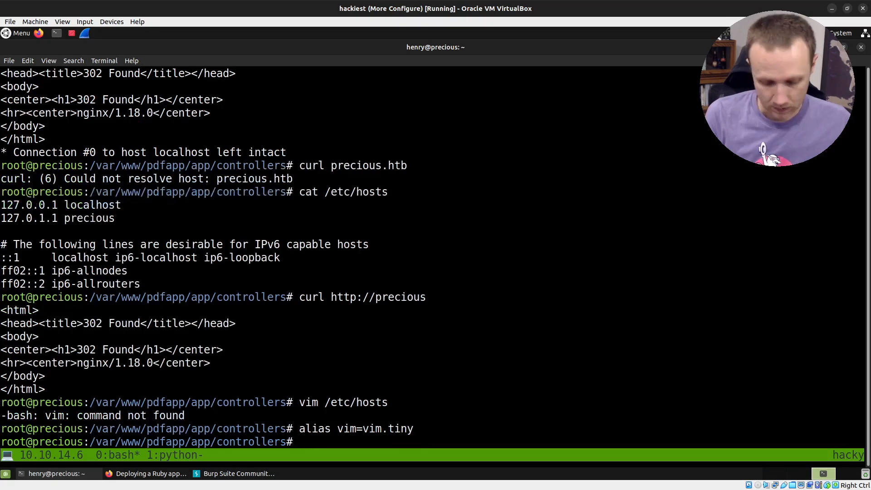
{"action": "key", "text": "Return"}
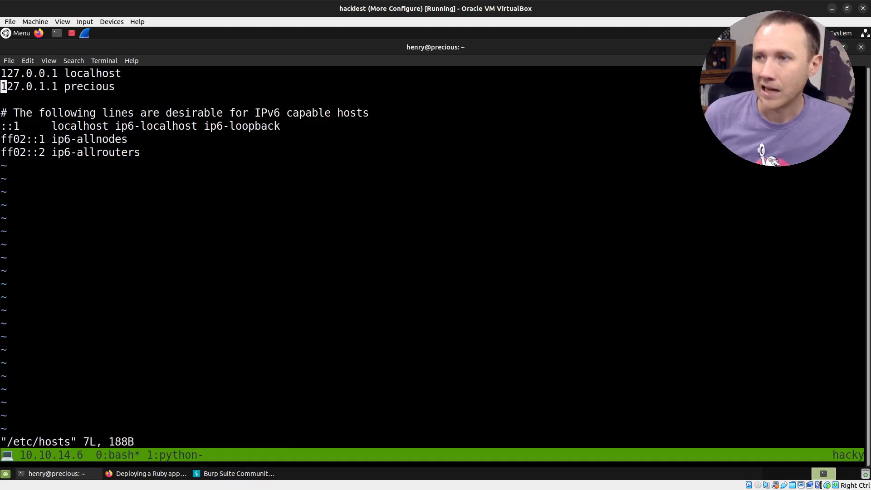
{"action": "key", "text": "i"}
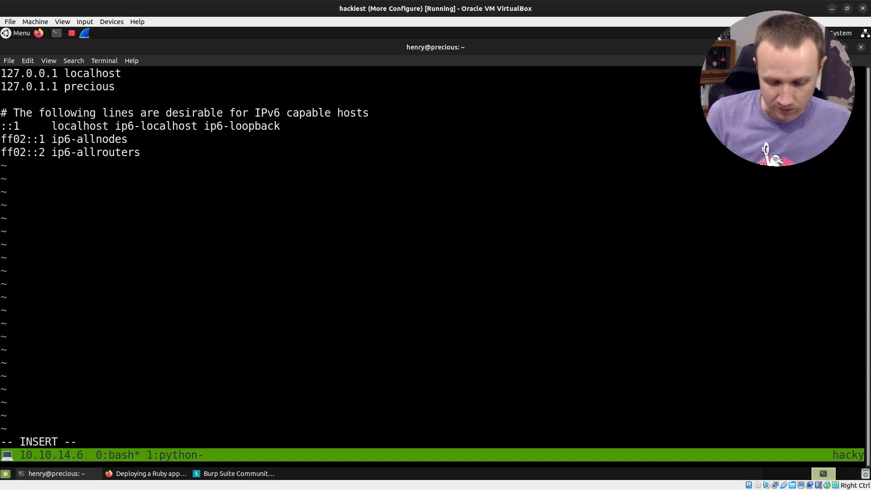
{"action": "type", "text": "precious.htb"}
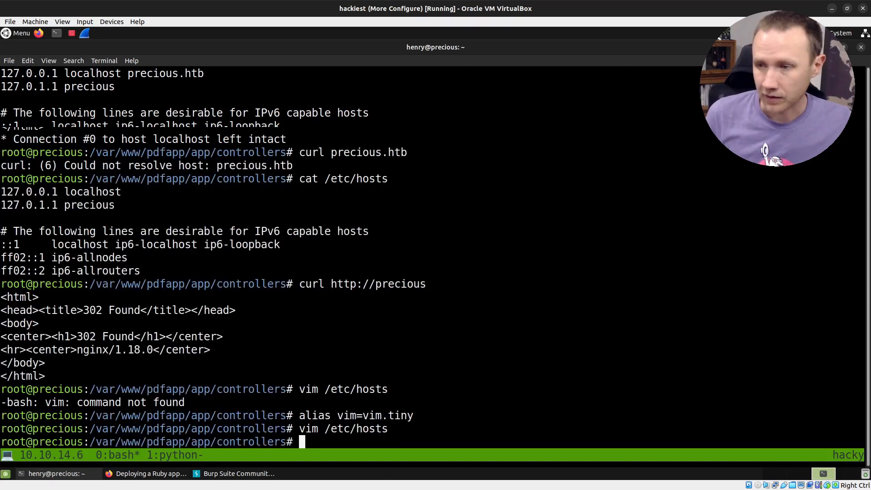
{"action": "type", "text": "vim /etc/hosts"}
{"action": "type", "text": "curl -v localhost"}
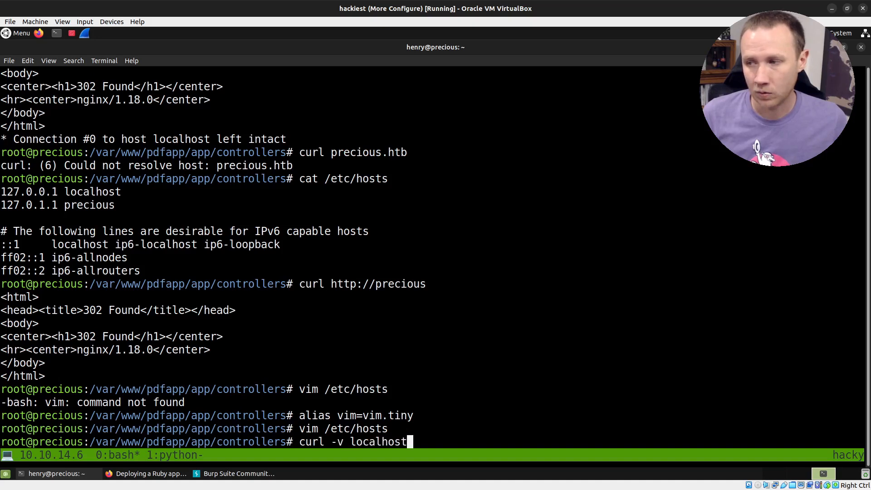
{"action": "key", "text": "Return"}
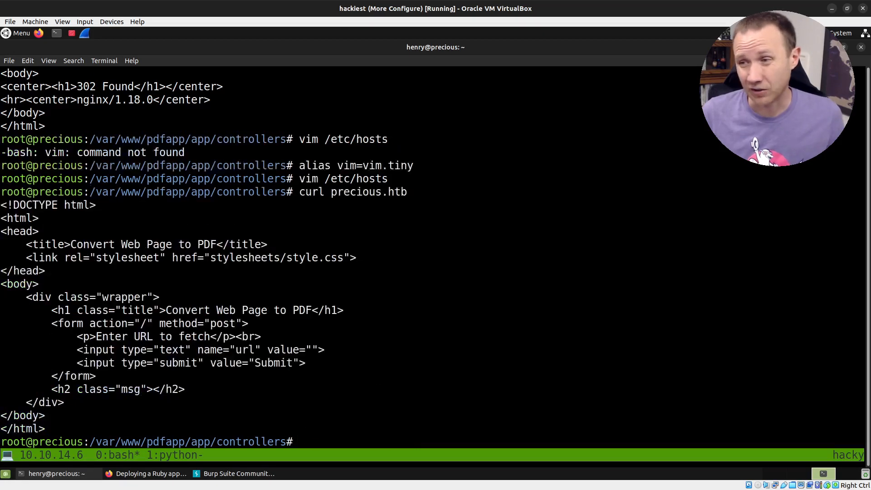
{"action": "mouse_move", "coordinate": [150, 473]}
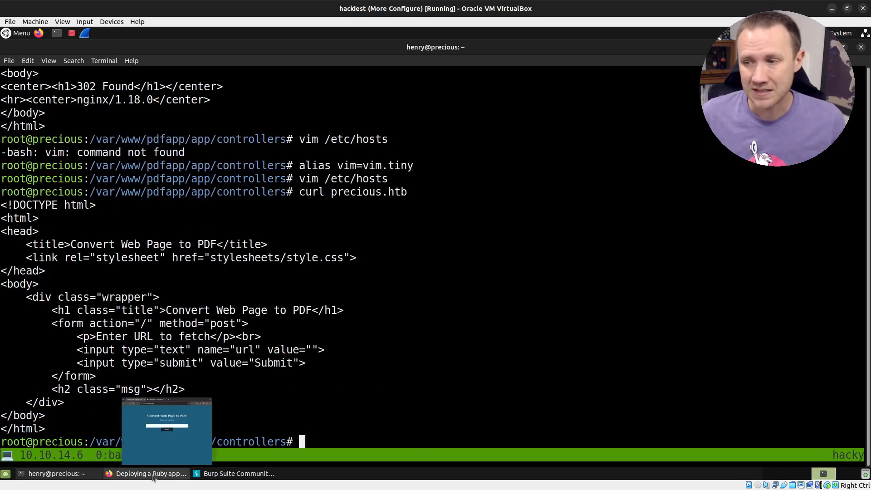
{"action": "left_click", "coordinate": [150, 473]}
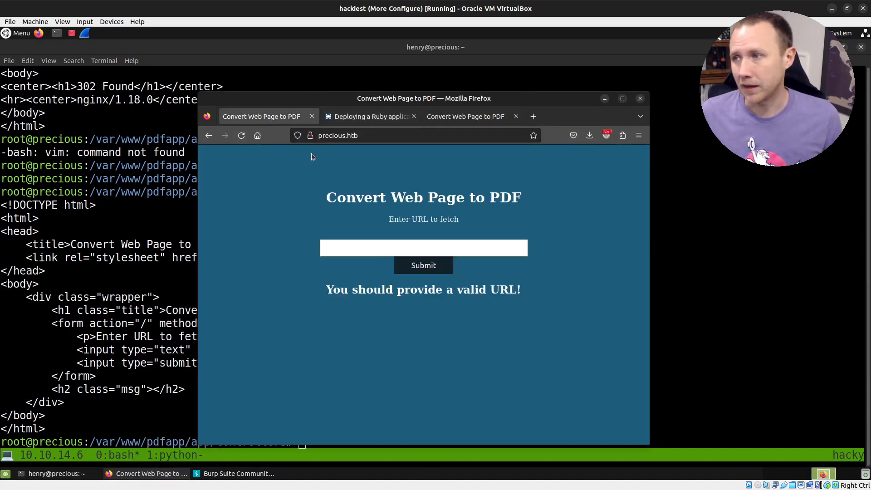
{"action": "type", "text": "http://precious.htb"}
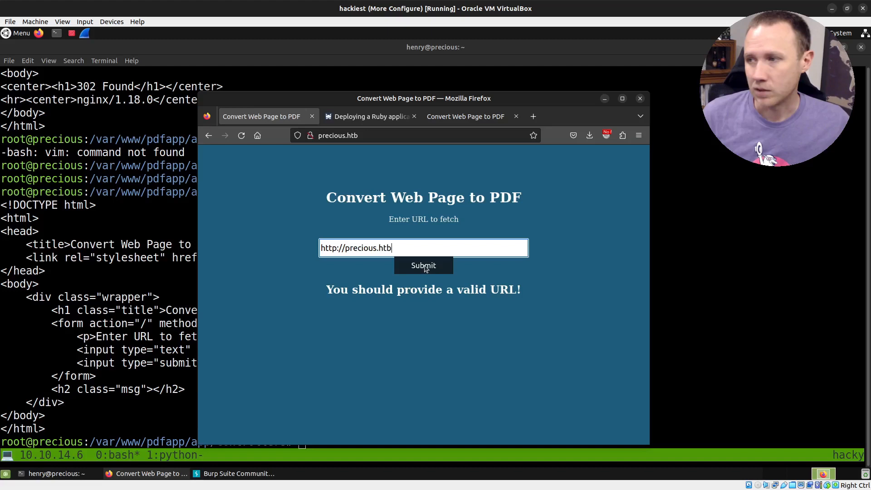
{"action": "left_click", "coordinate": [423, 265]}
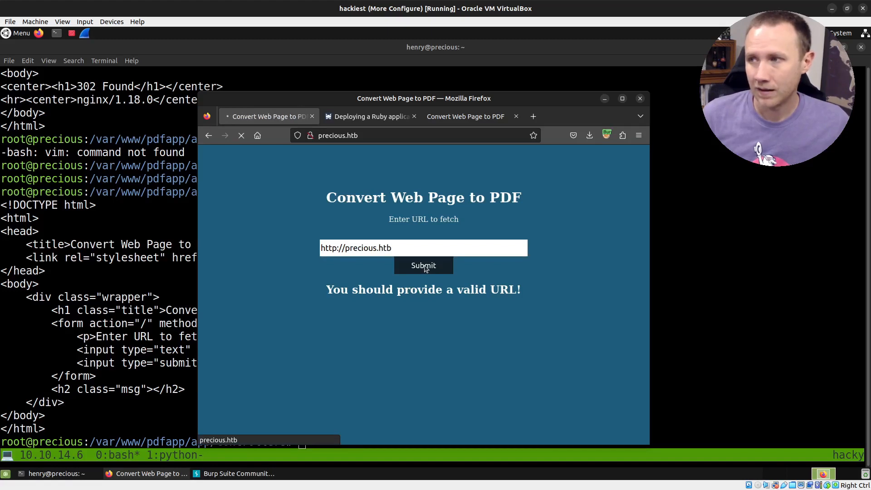
{"action": "left_click", "coordinate": [422, 265]}
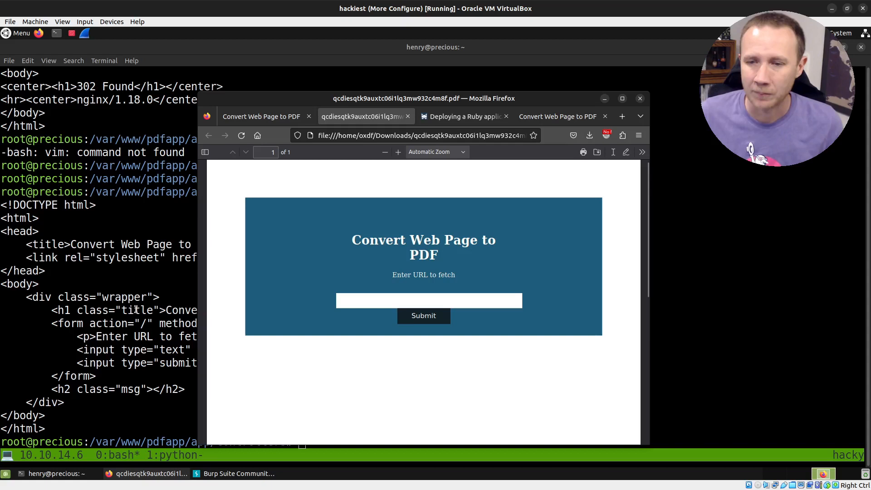
{"action": "mouse_move", "coordinate": [202, 303]}
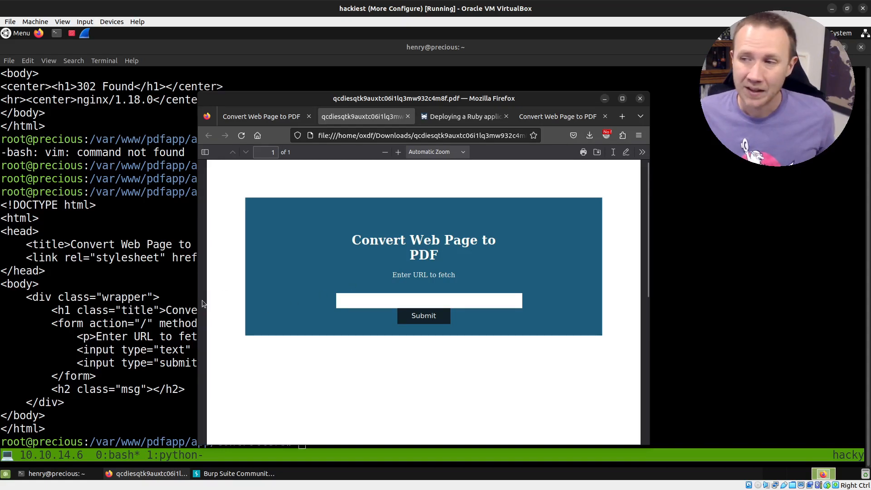